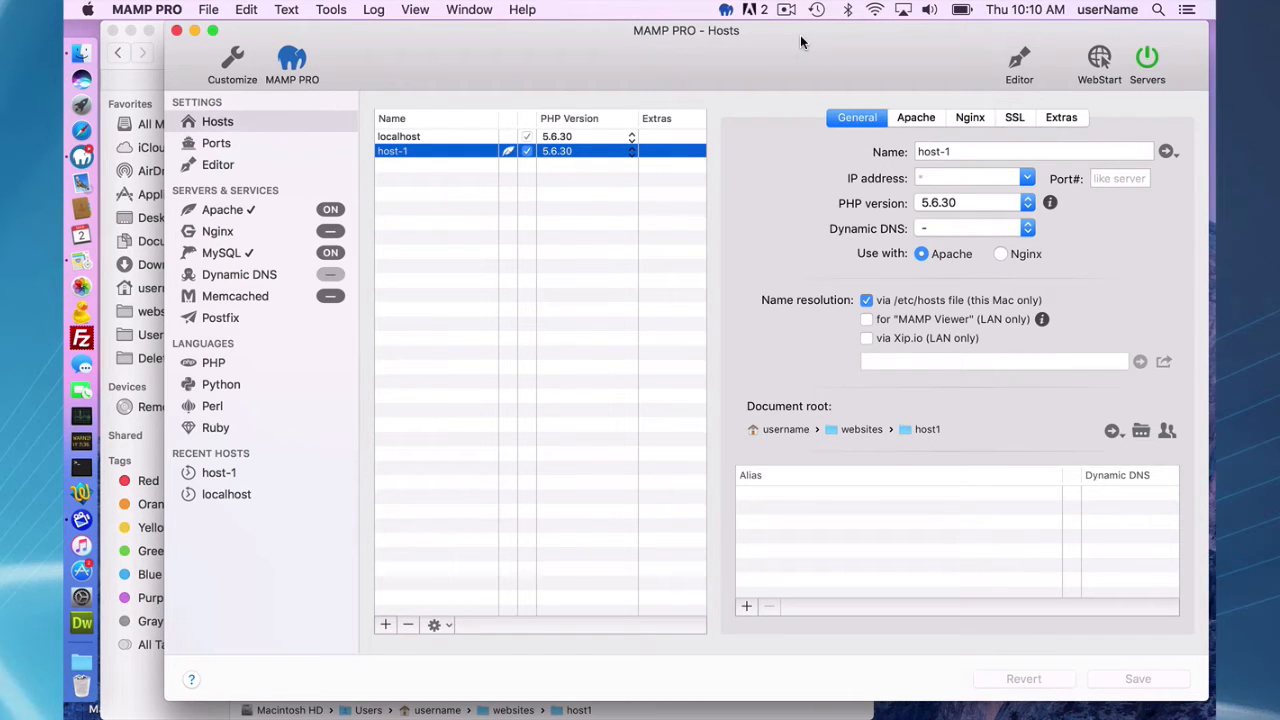
mouse_move(843, 68)
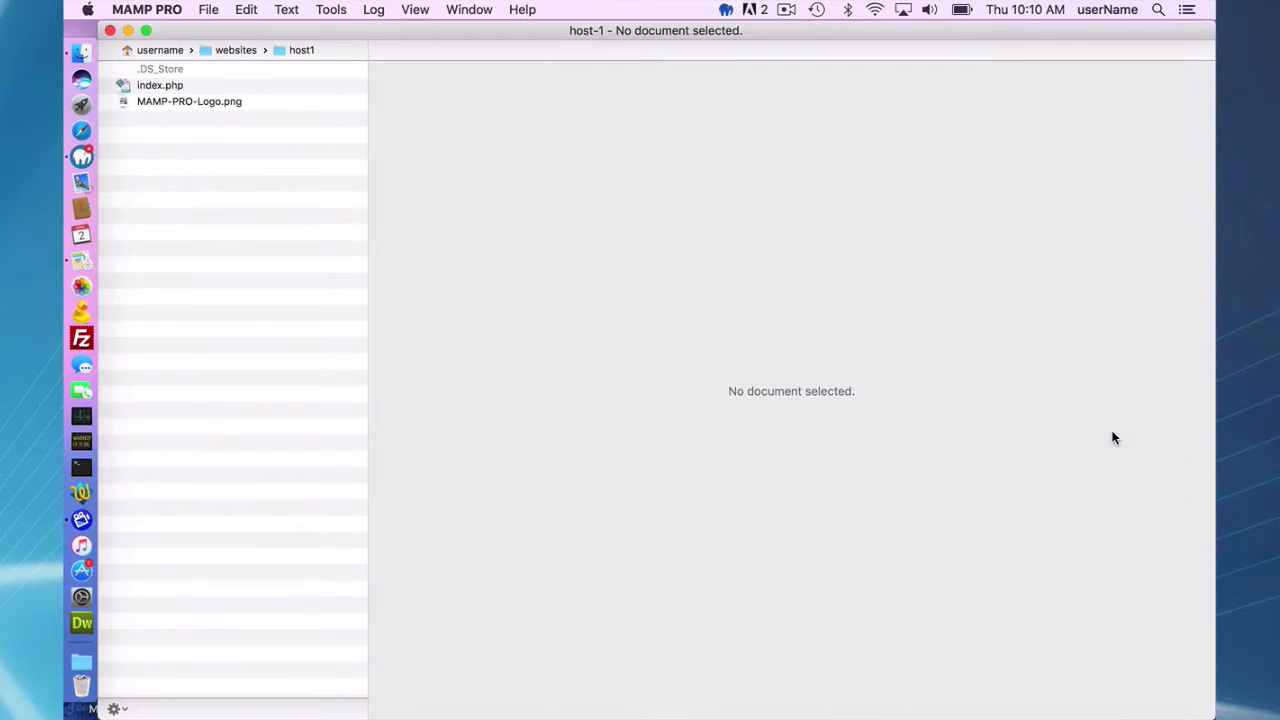
mouse_move(337, 139)
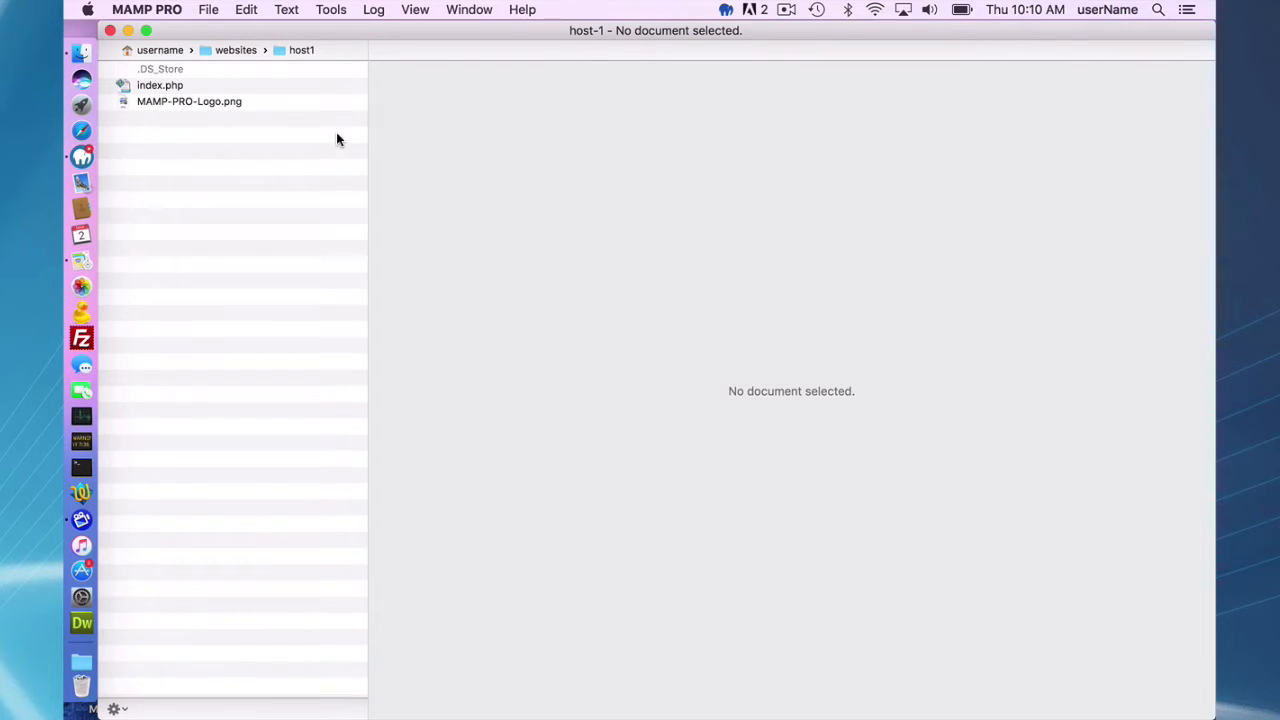
mouse_move(147, 48)
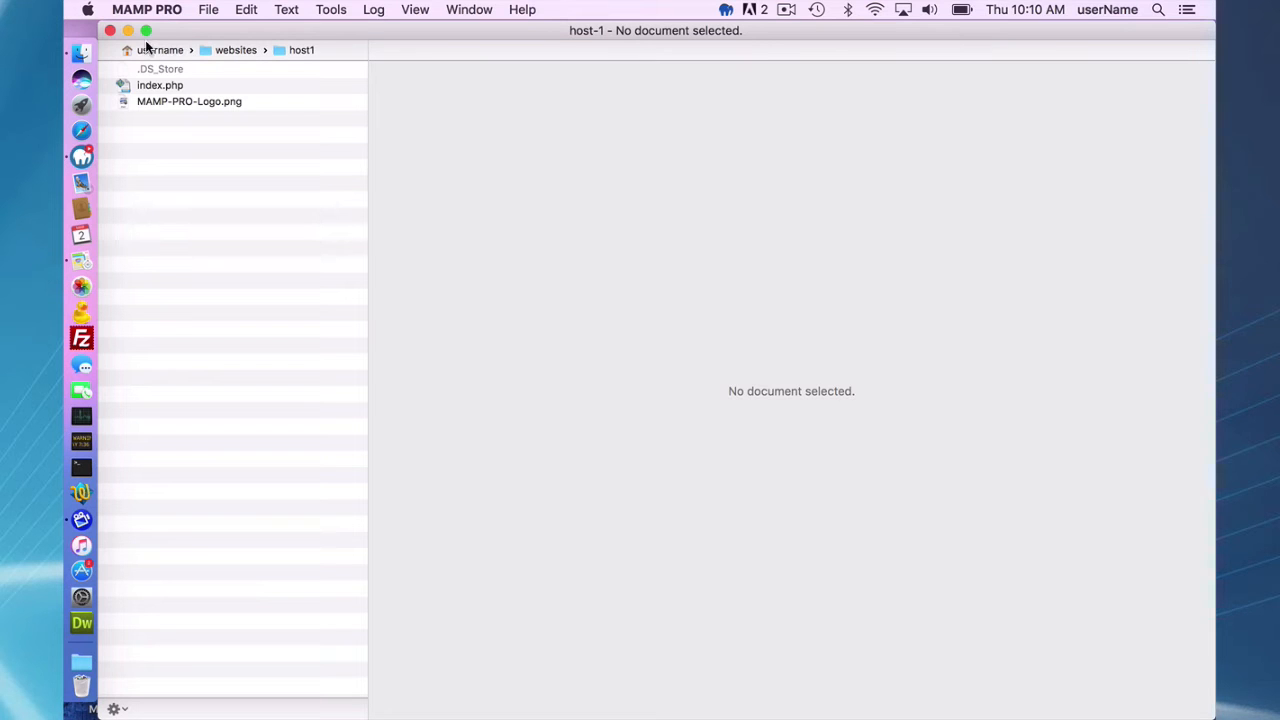
mouse_move(172, 110)
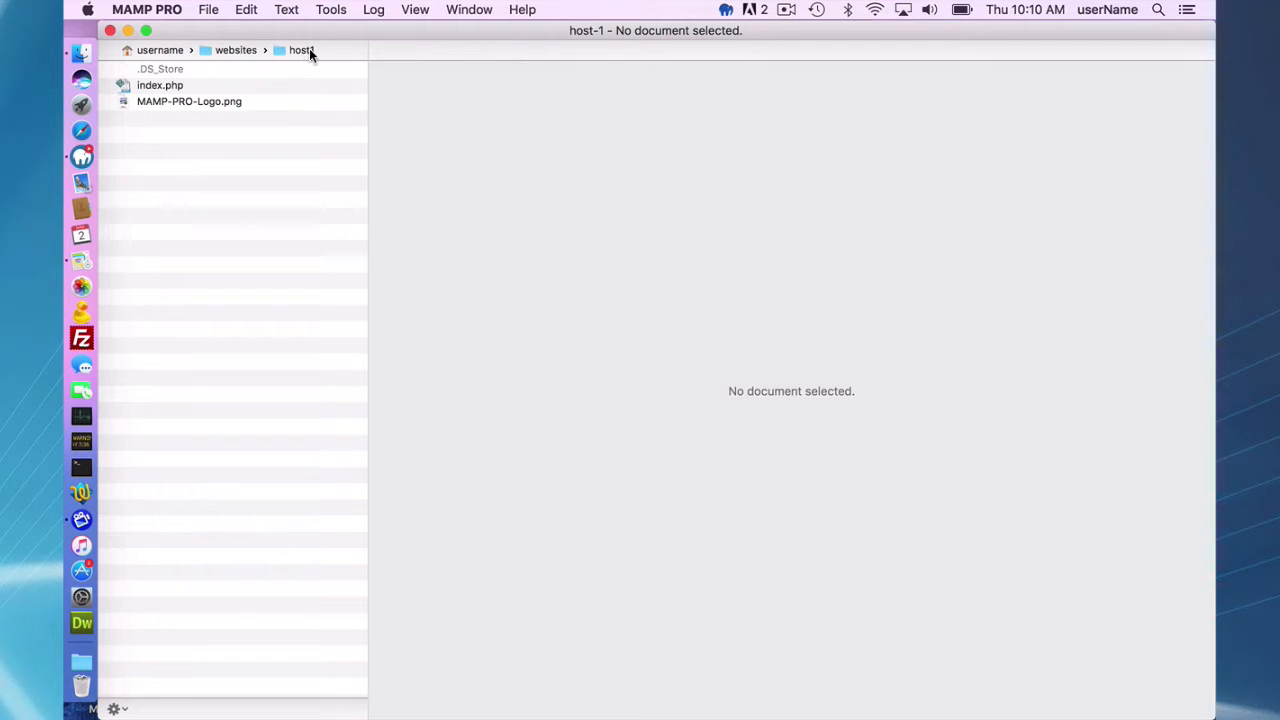
Step: Open index.php from host1, view the Editor preferences, then return to the host list
left_click(160, 85)
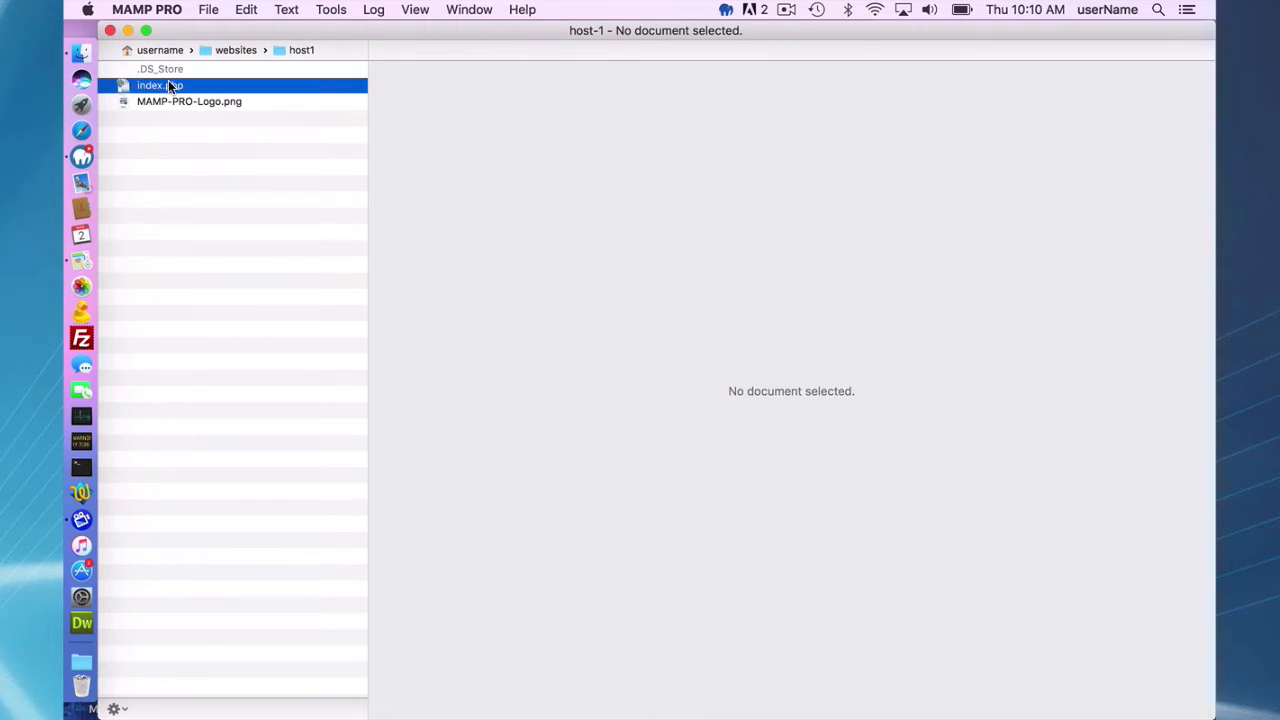
double_click(156, 85)
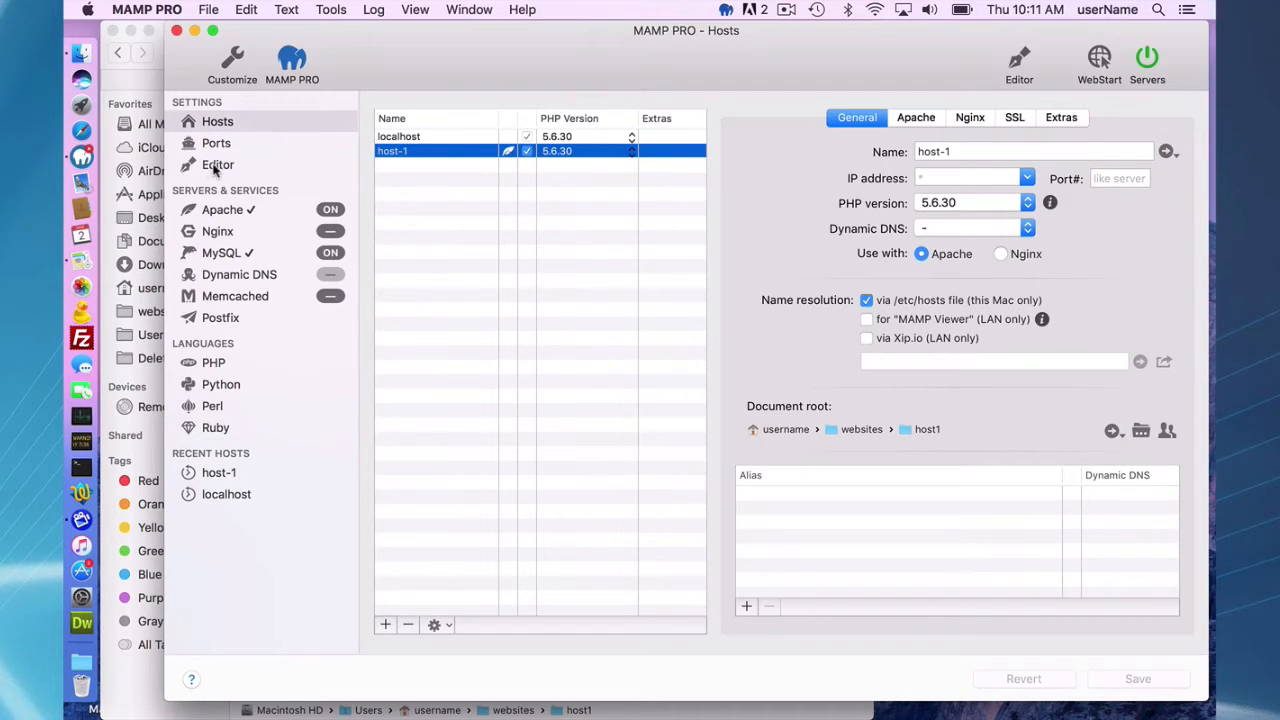
left_click(218, 165)
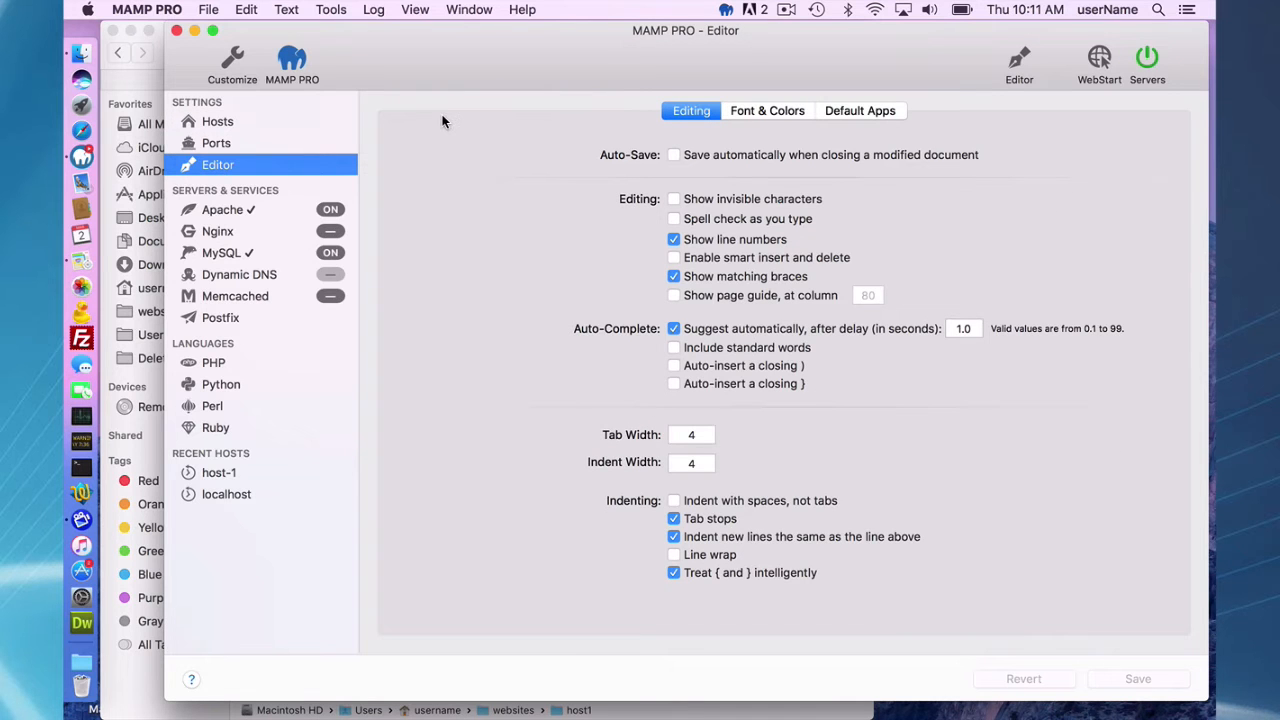
left_click(217, 121)
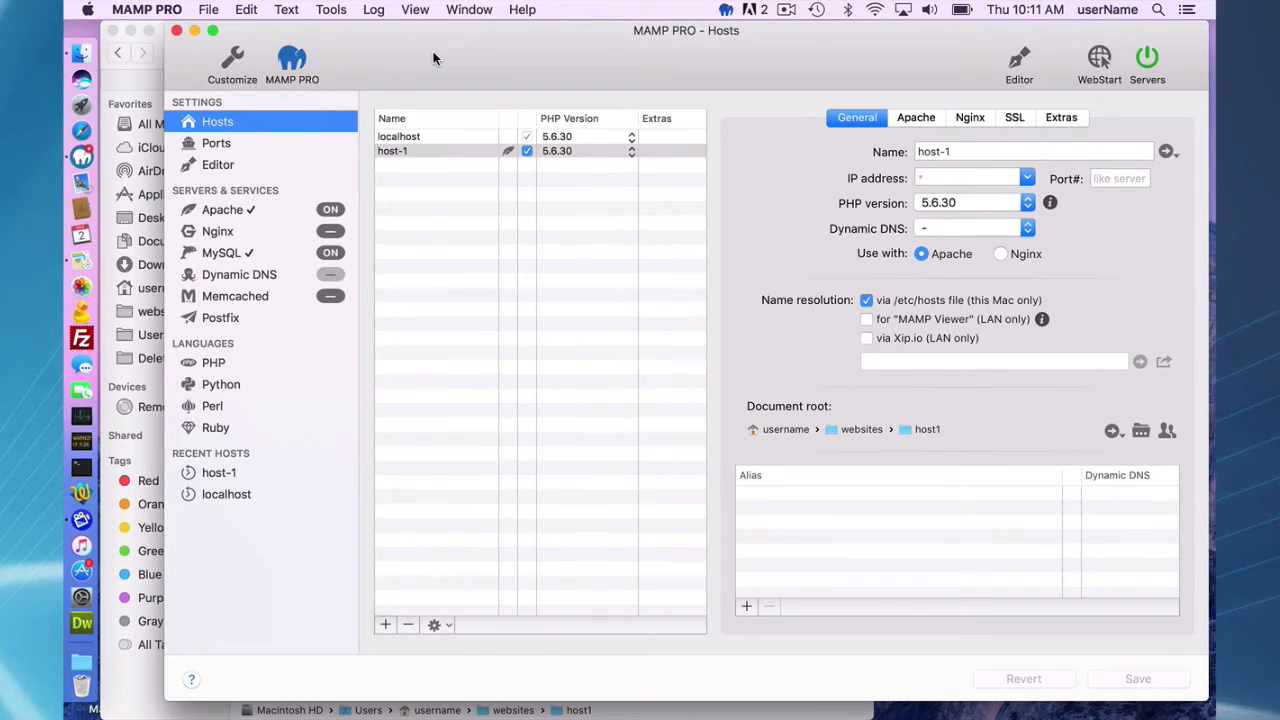
mouse_move(1018, 355)
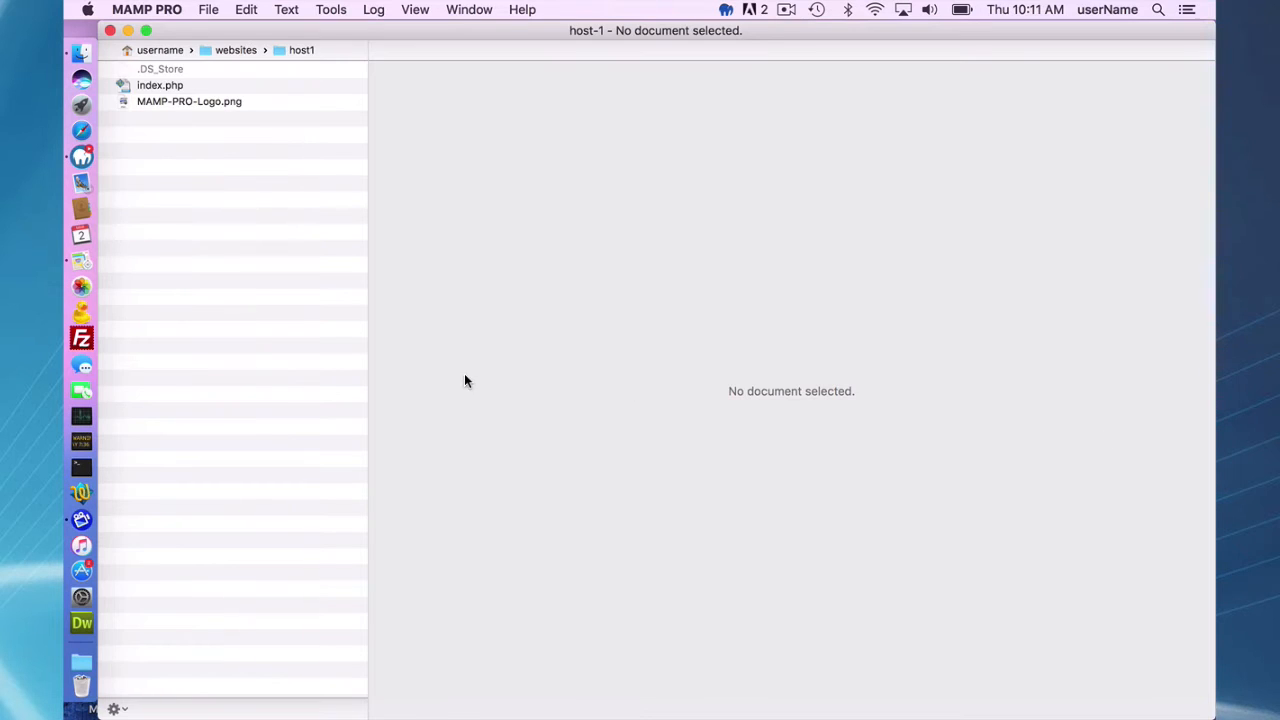
mouse_move(210, 148)
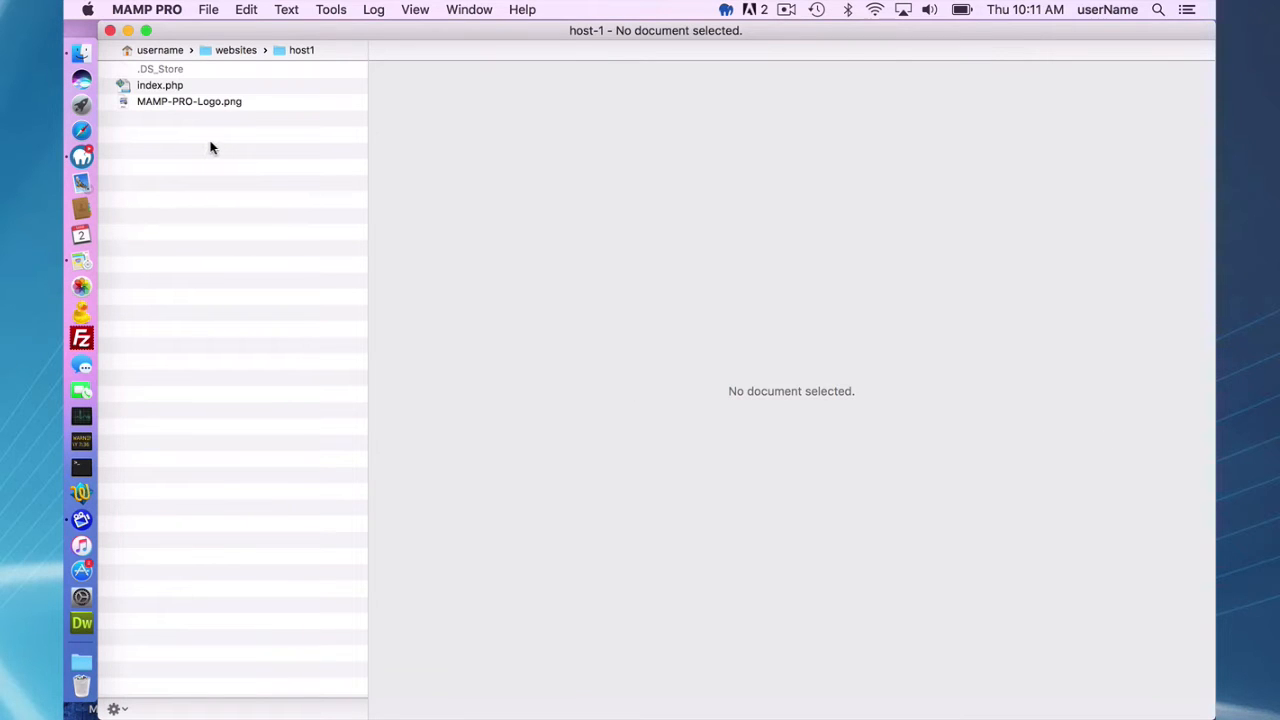
mouse_move(216, 150)
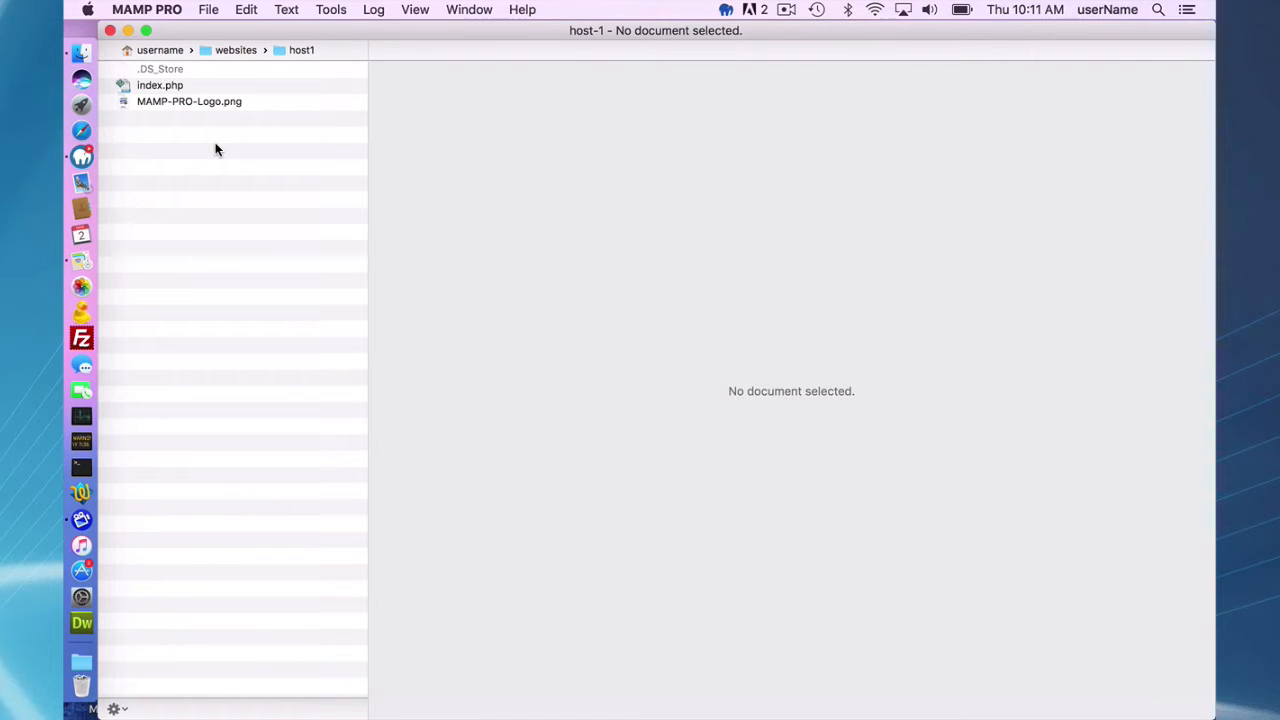
Step: Add untitled.html to host1 through the file list's New File > HTML command
right_click(216, 148)
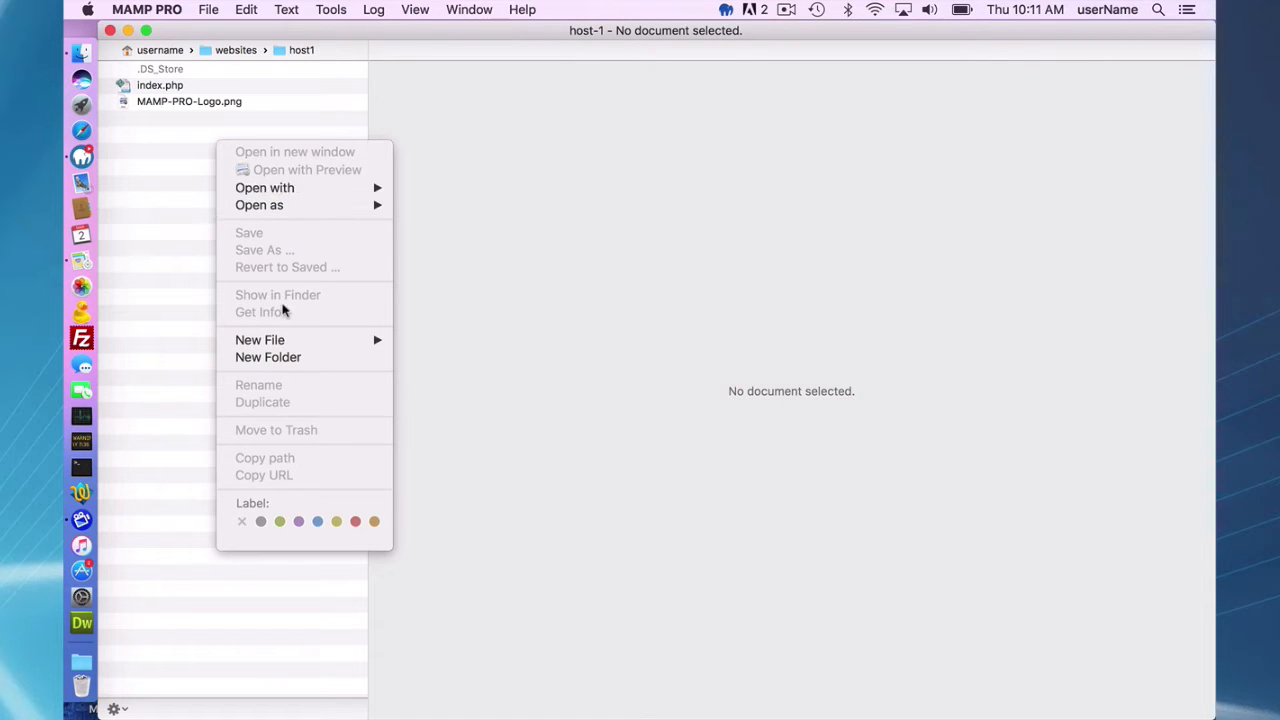
mouse_move(260, 339)
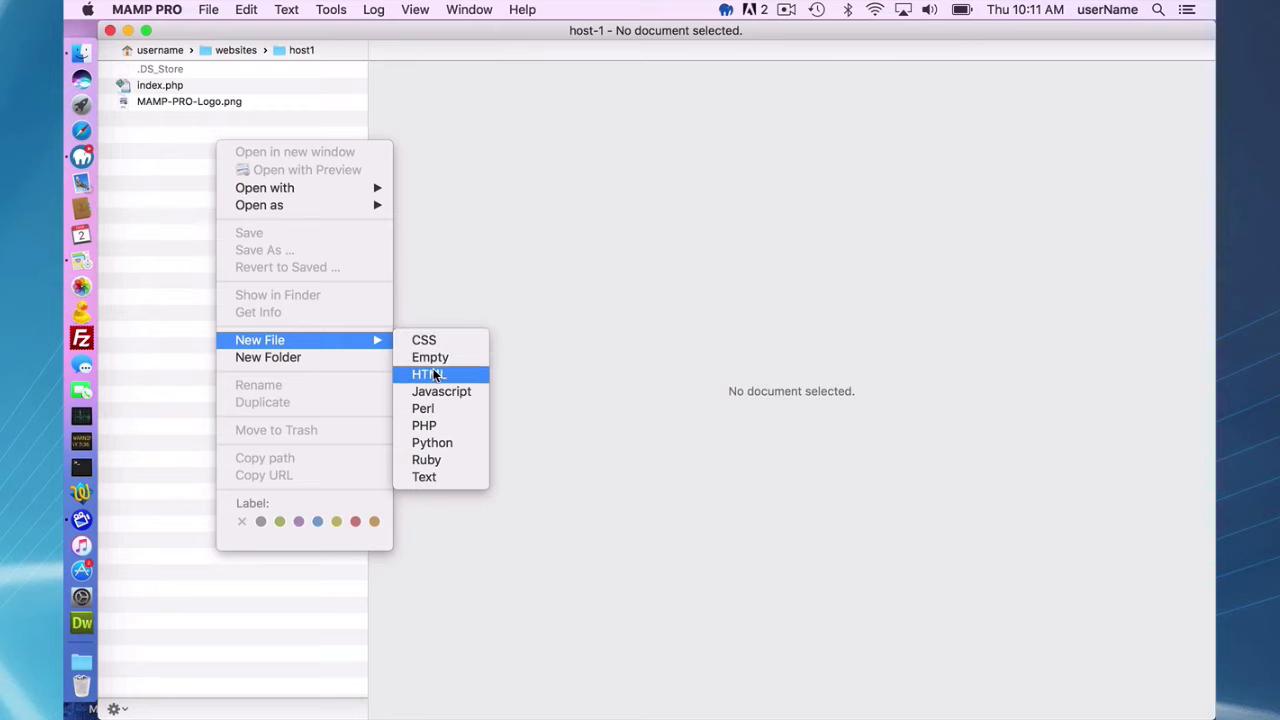
mouse_move(441, 391)
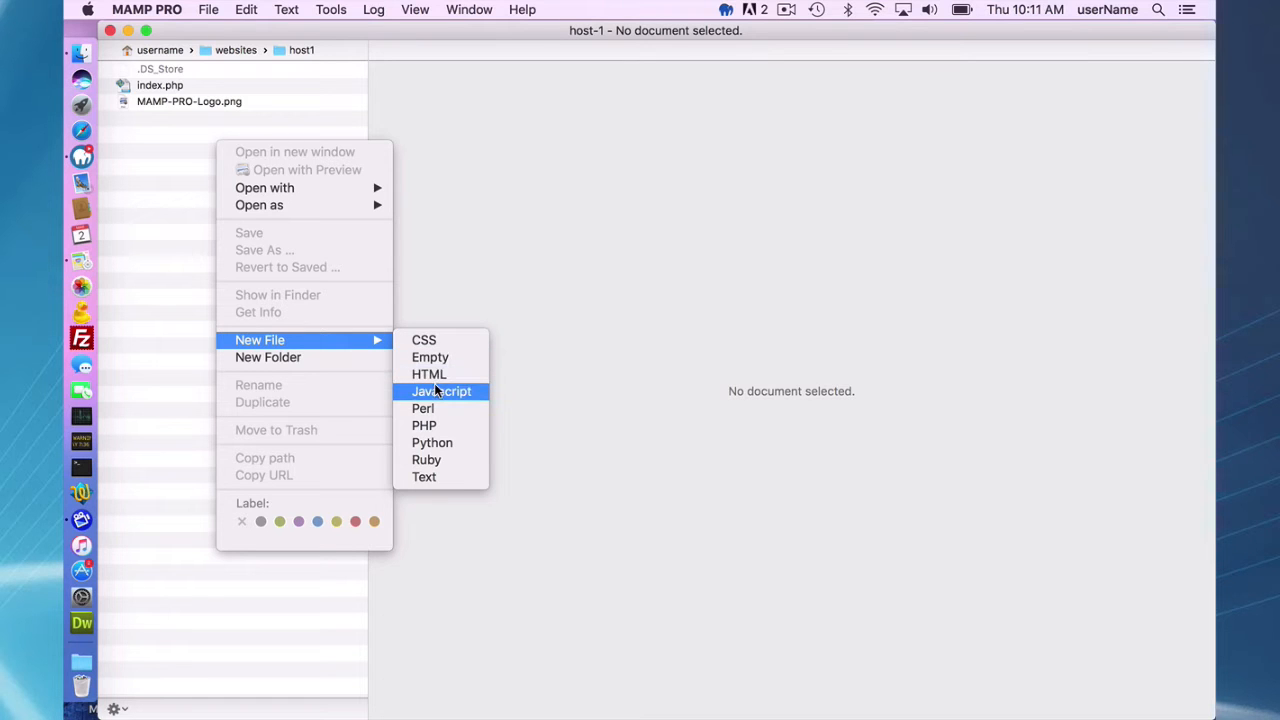
mouse_move(428, 374)
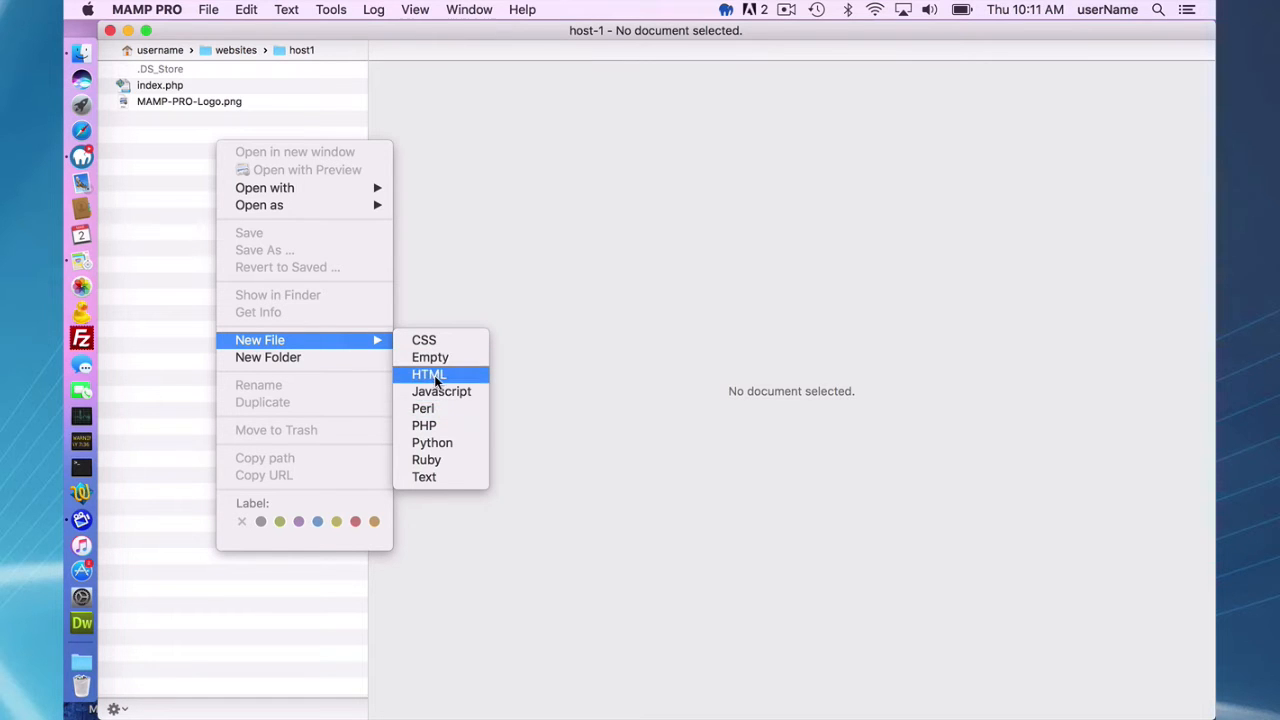
left_click(428, 374)
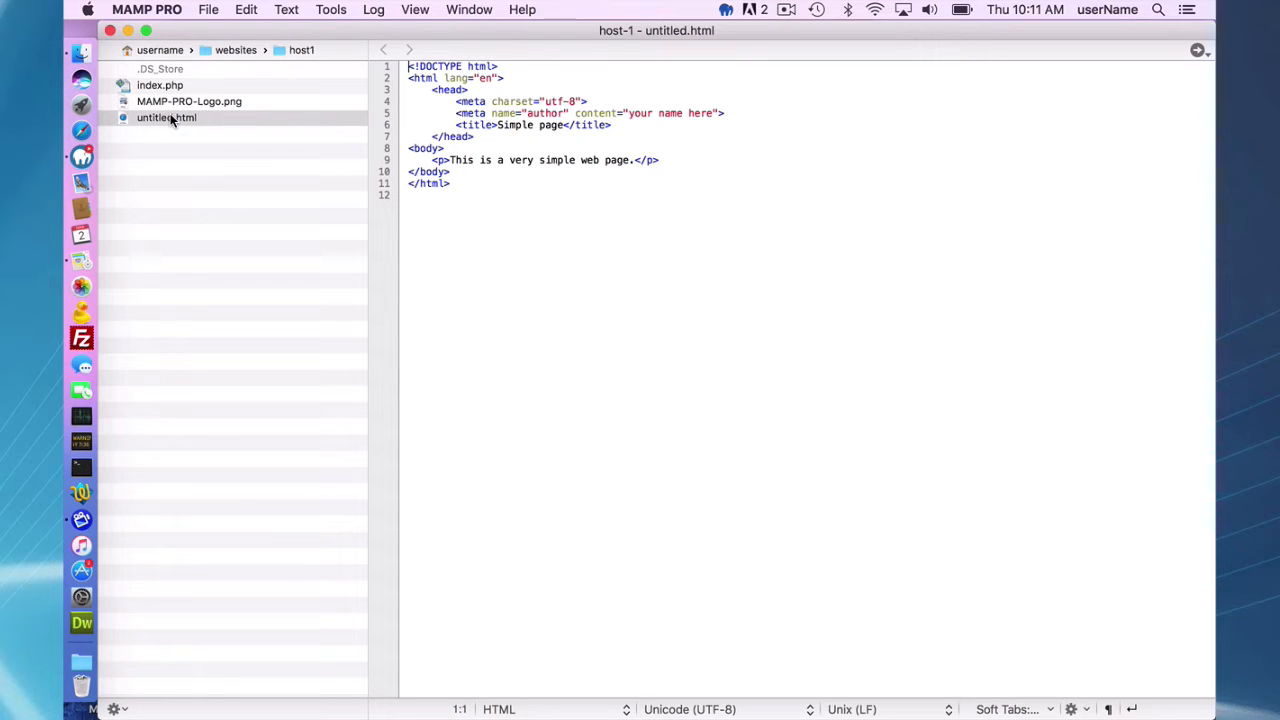
mouse_move(180, 118)
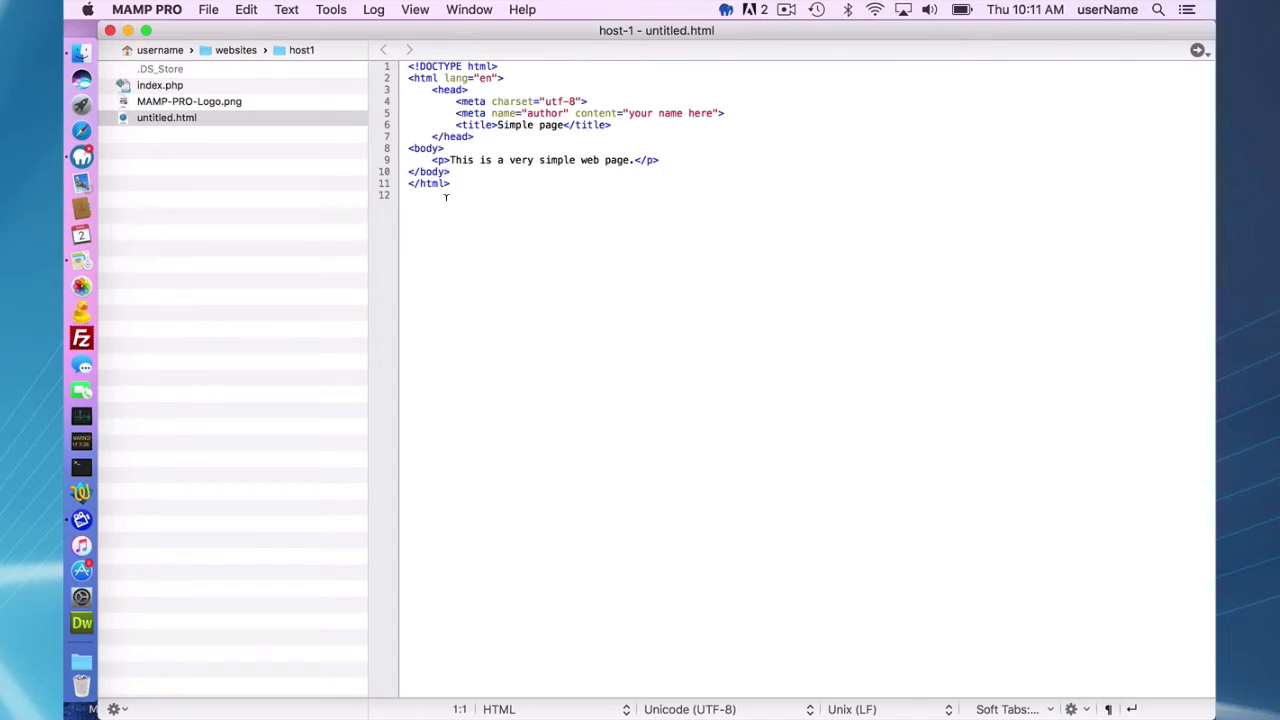
mouse_move(283, 185)
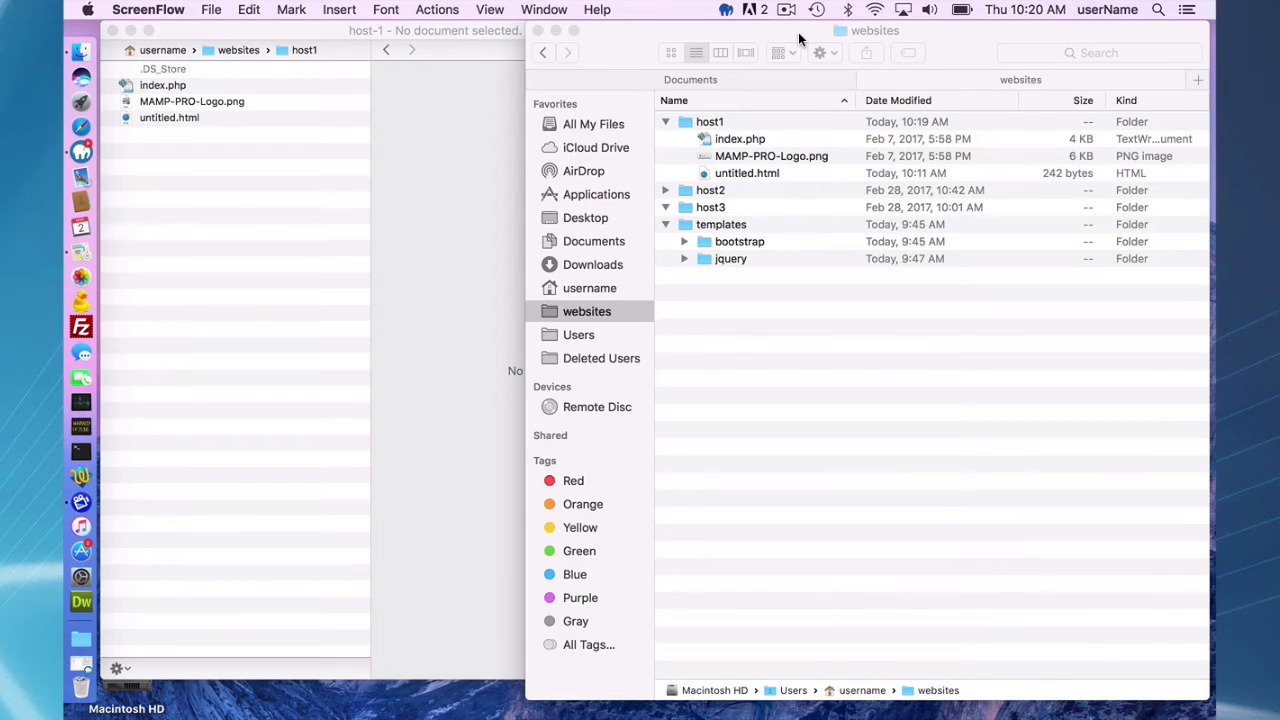
mouse_move(708, 125)
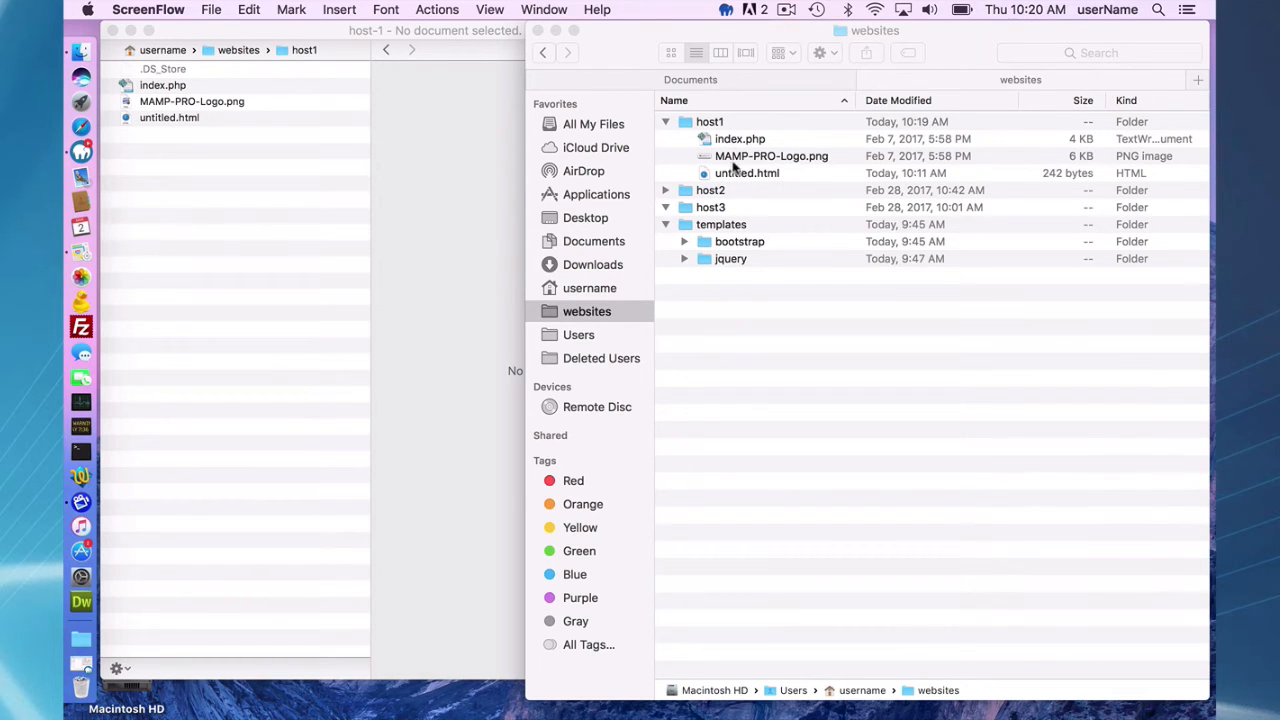
mouse_move(742, 175)
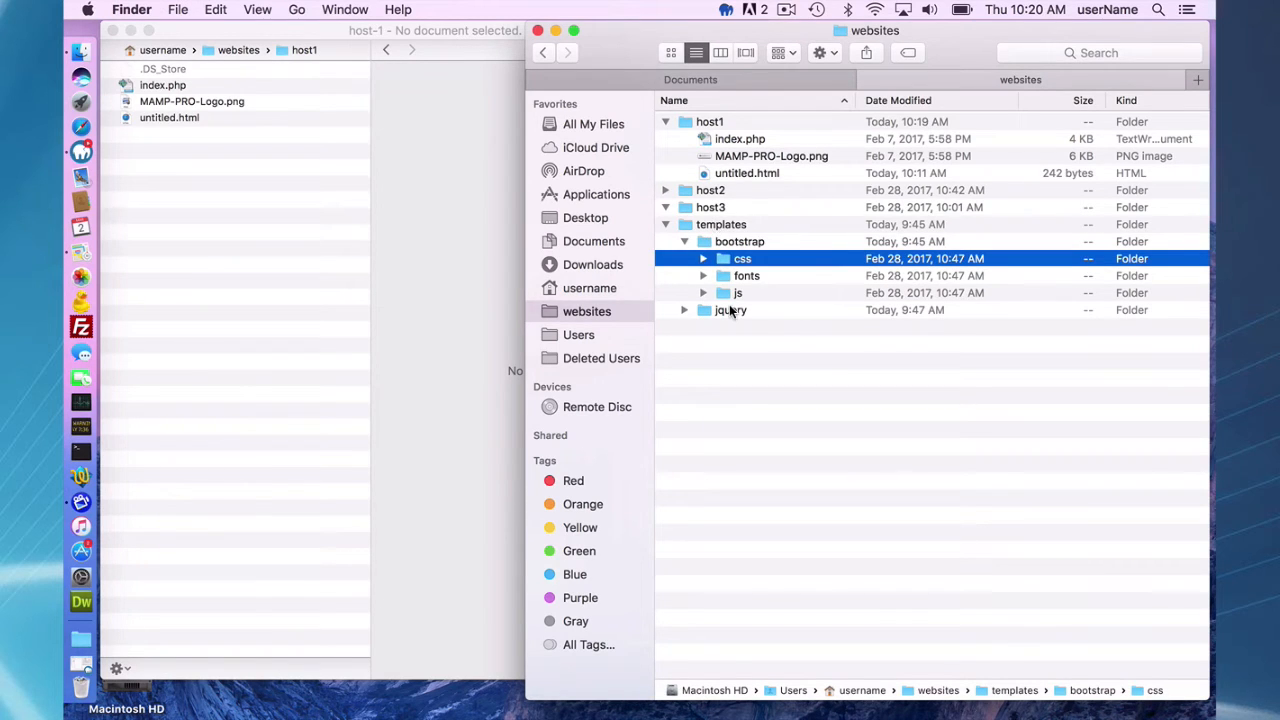
Step: Select the bootstrap css, fonts and js folders in Finder
left_click(737, 292)
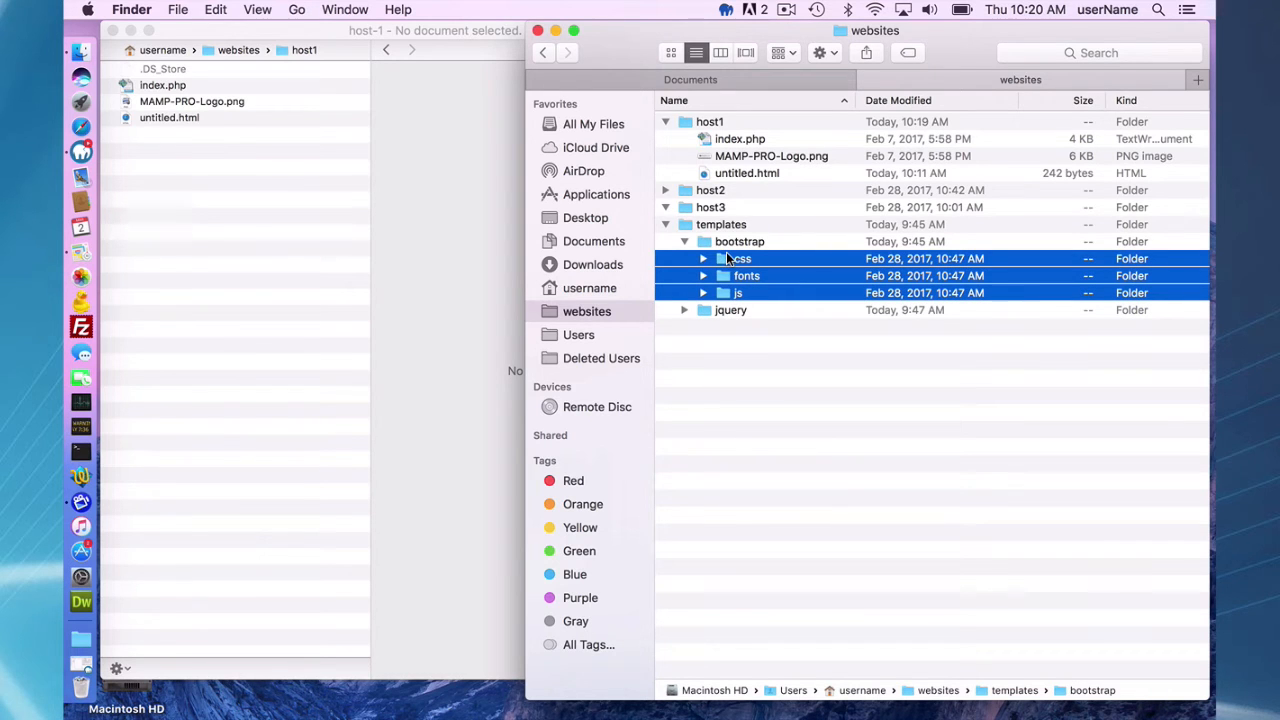
mouse_move(727, 260)
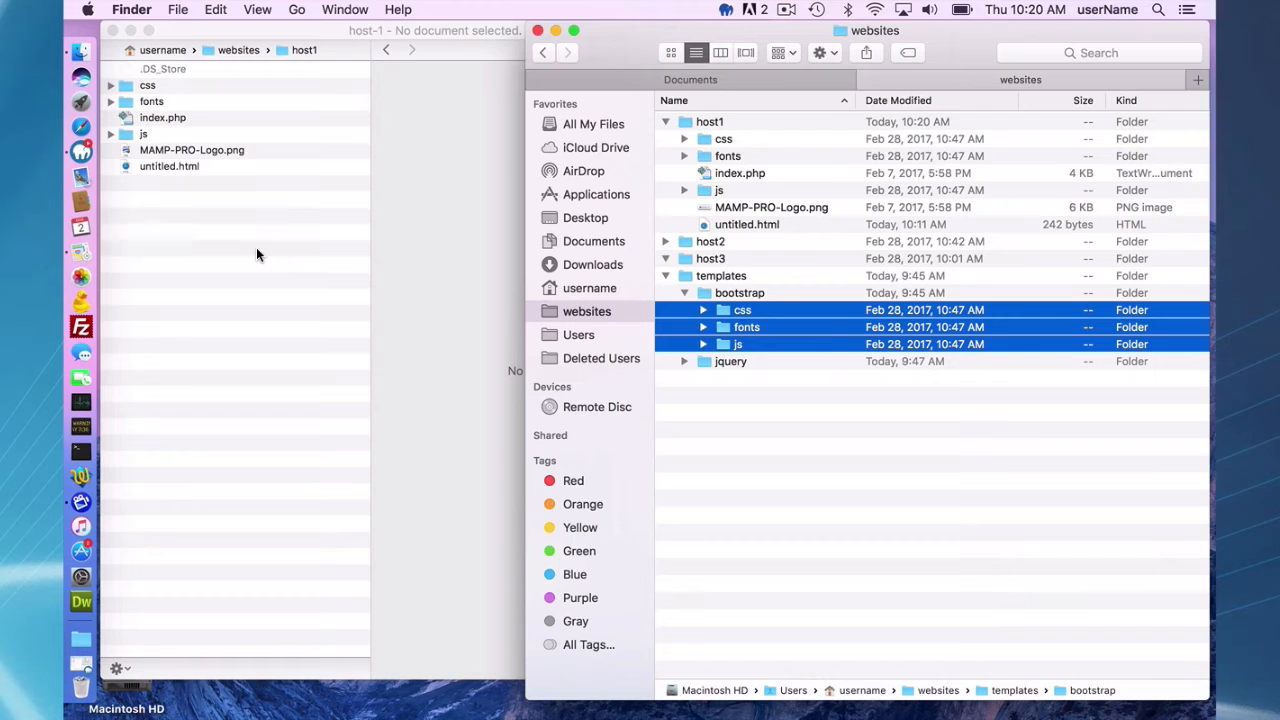
mouse_move(683, 365)
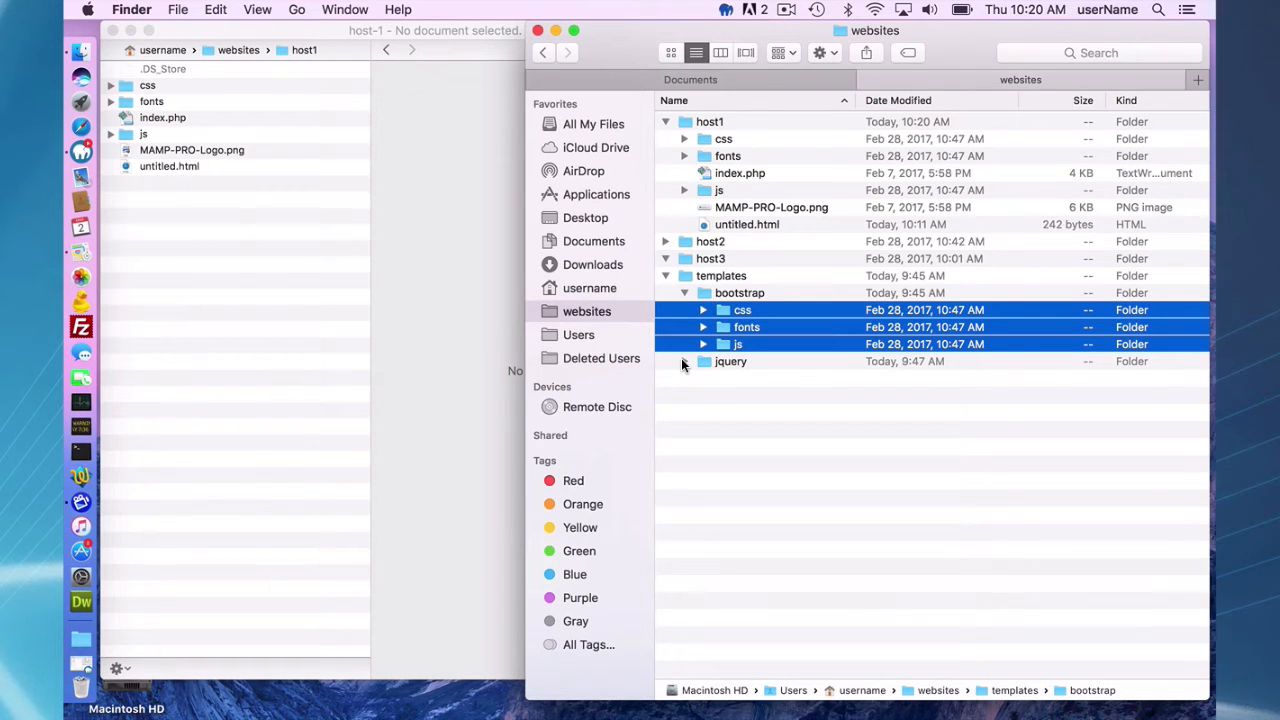
Step: Expand the jquery template folder and view jquery.min.js in the editor
left_click(684, 361)
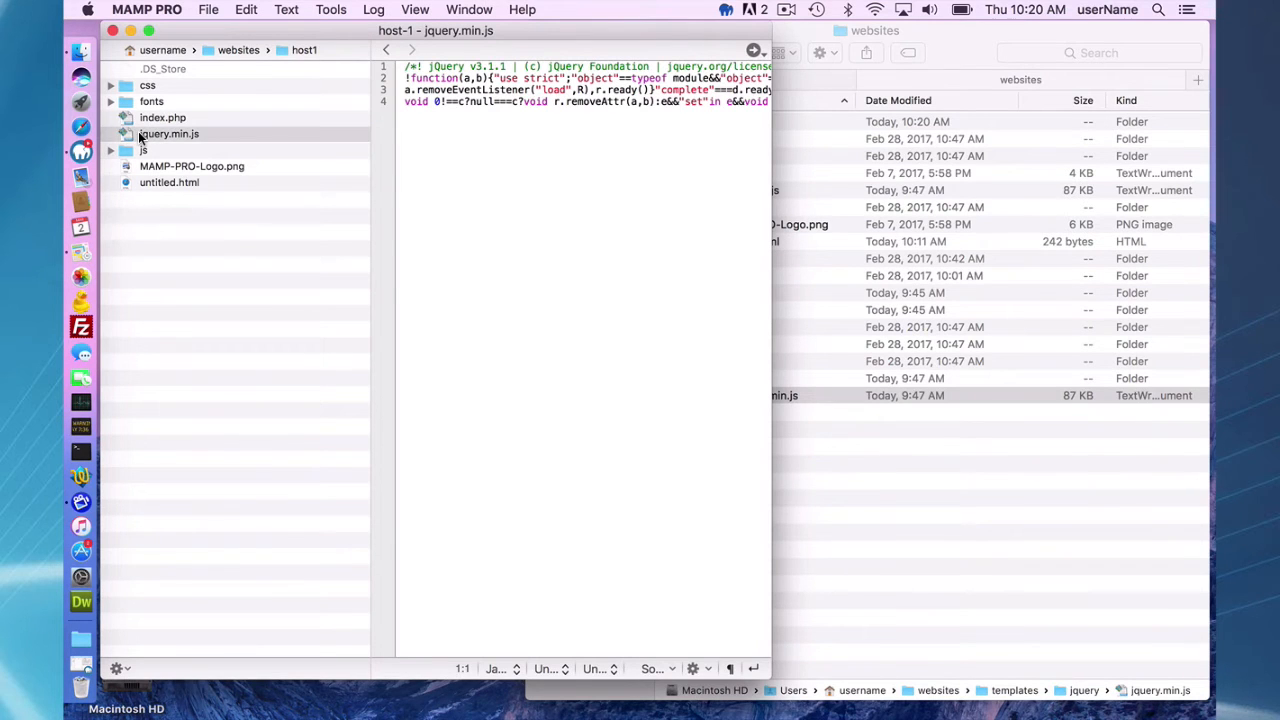
left_click(111, 134)
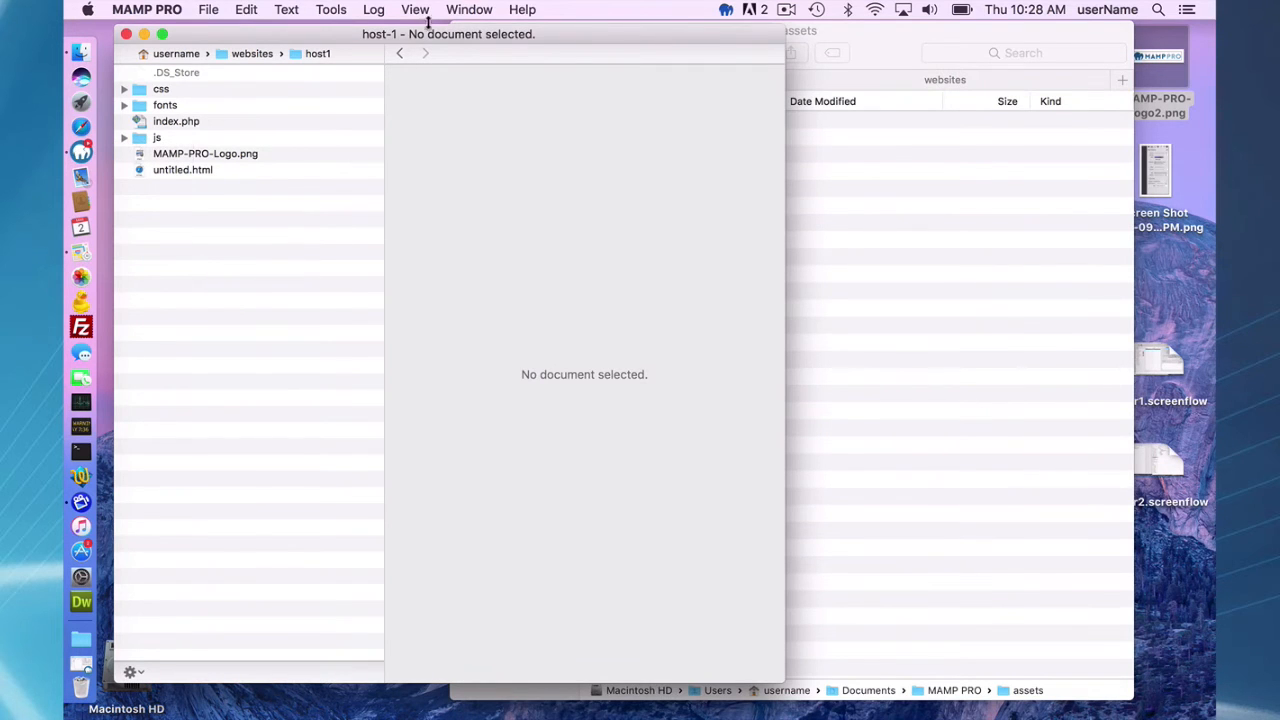
Step: Reopen the Assets window, select MAMP-PRO-Logo2.png, and preview it among host1's files
left_click(469, 9)
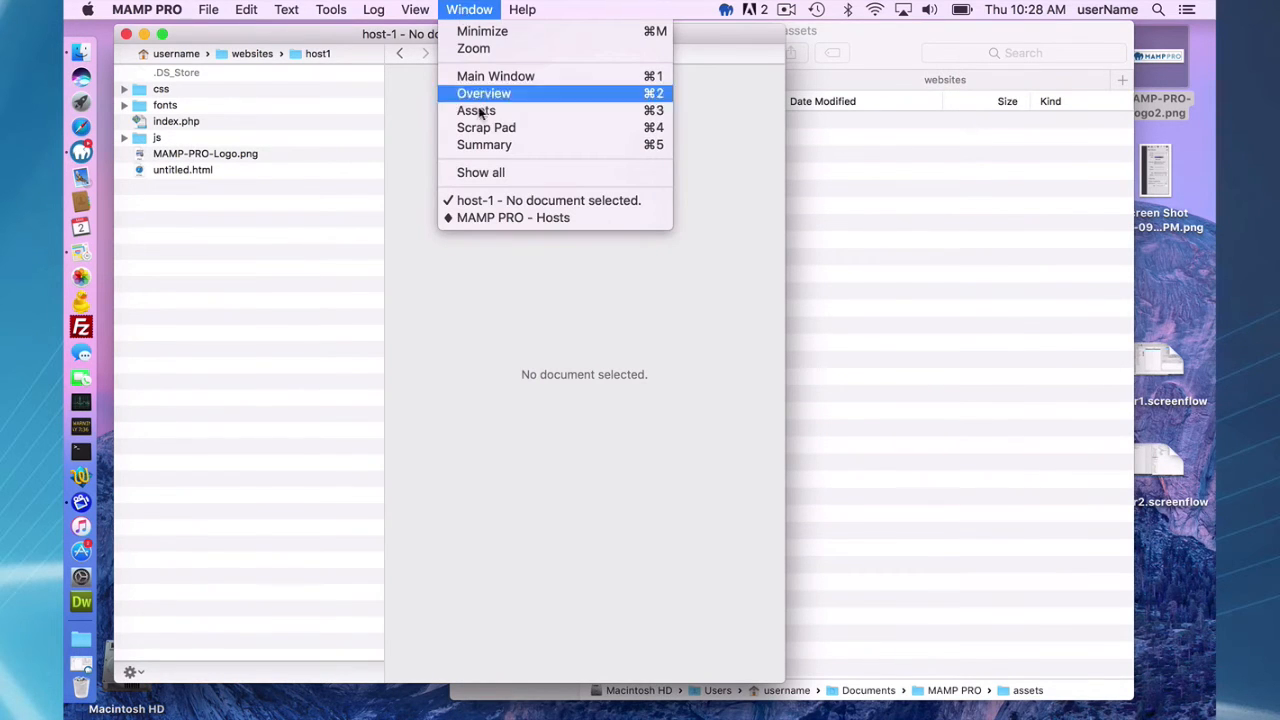
left_click(476, 110)
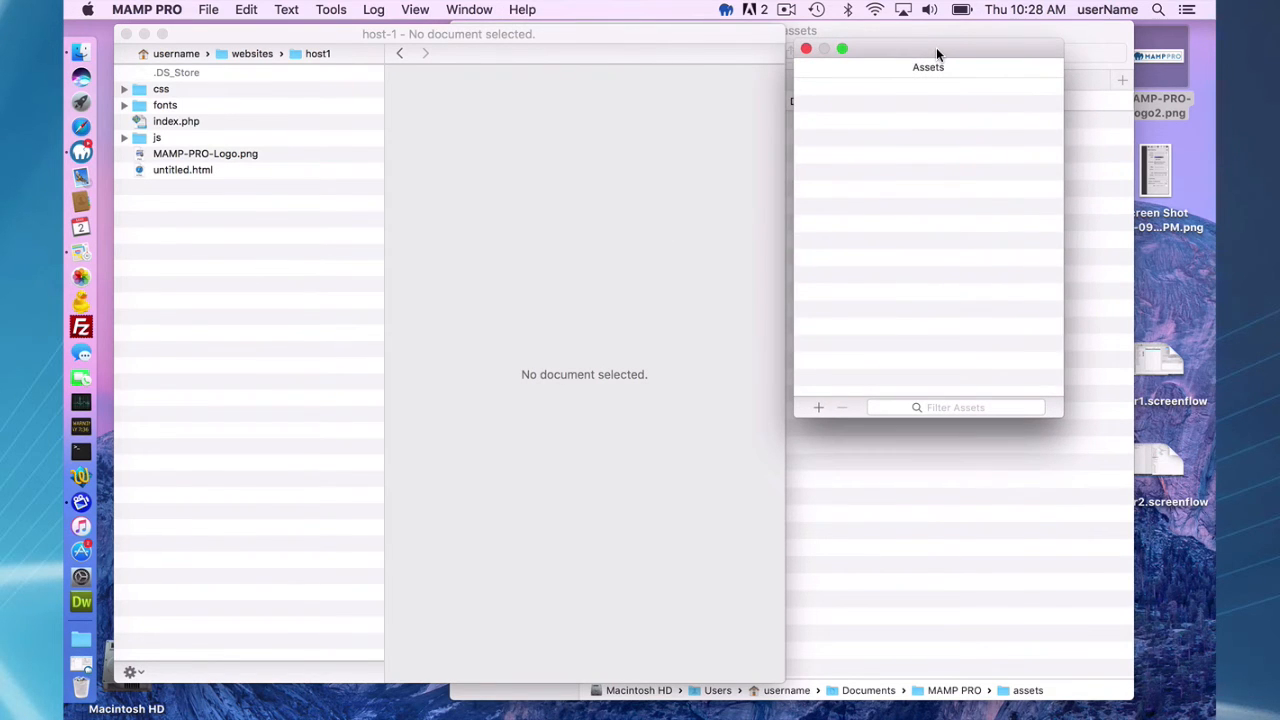
mouse_move(1100, 45)
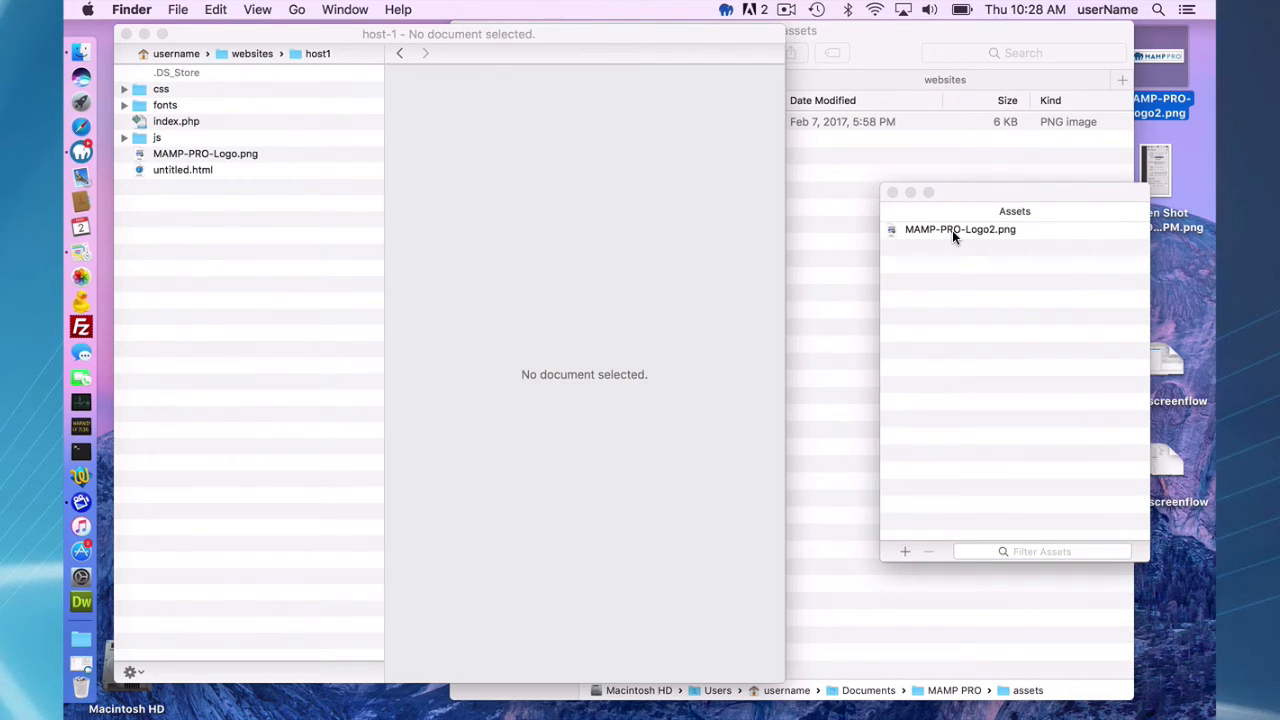
mouse_move(953, 233)
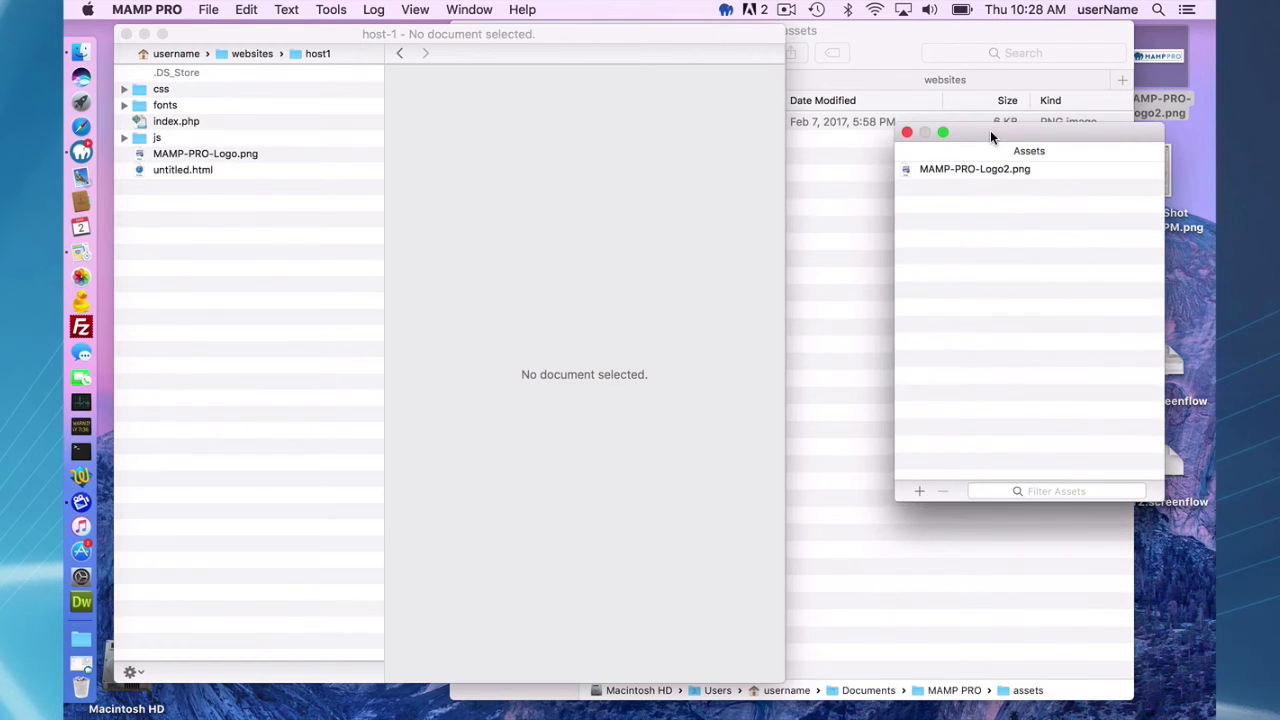
left_click(907, 132)
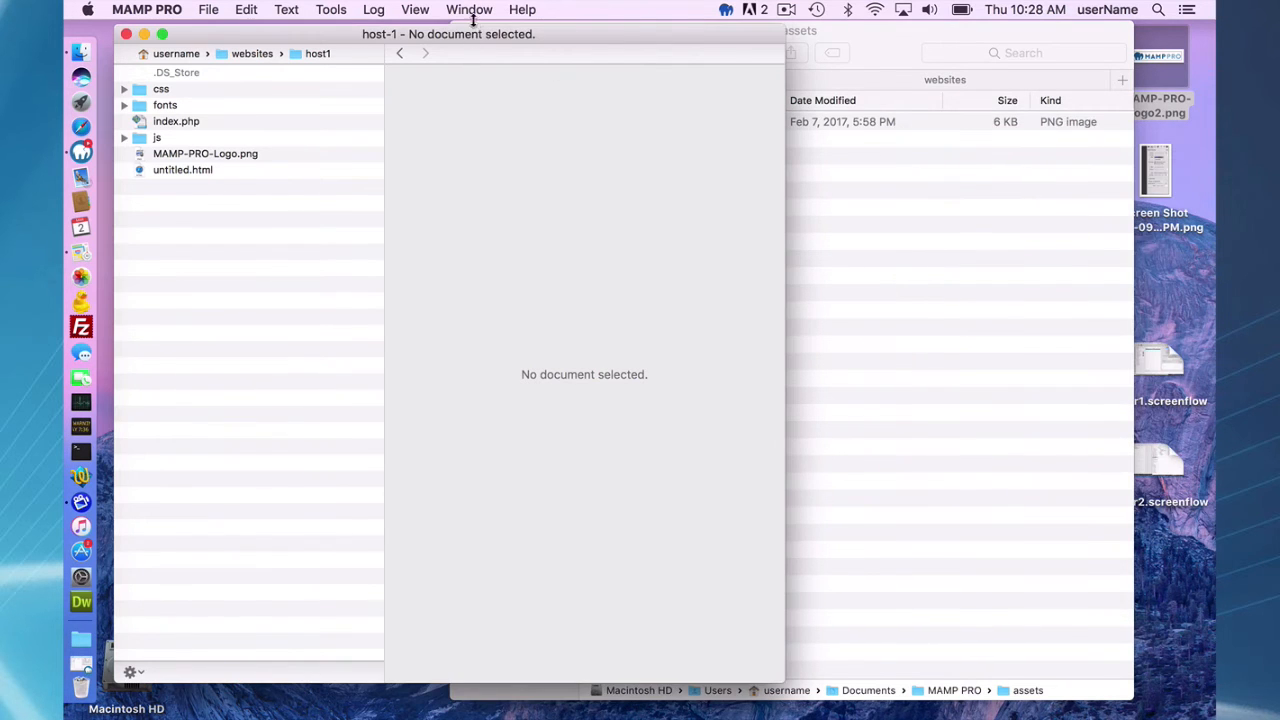
left_click(469, 9)
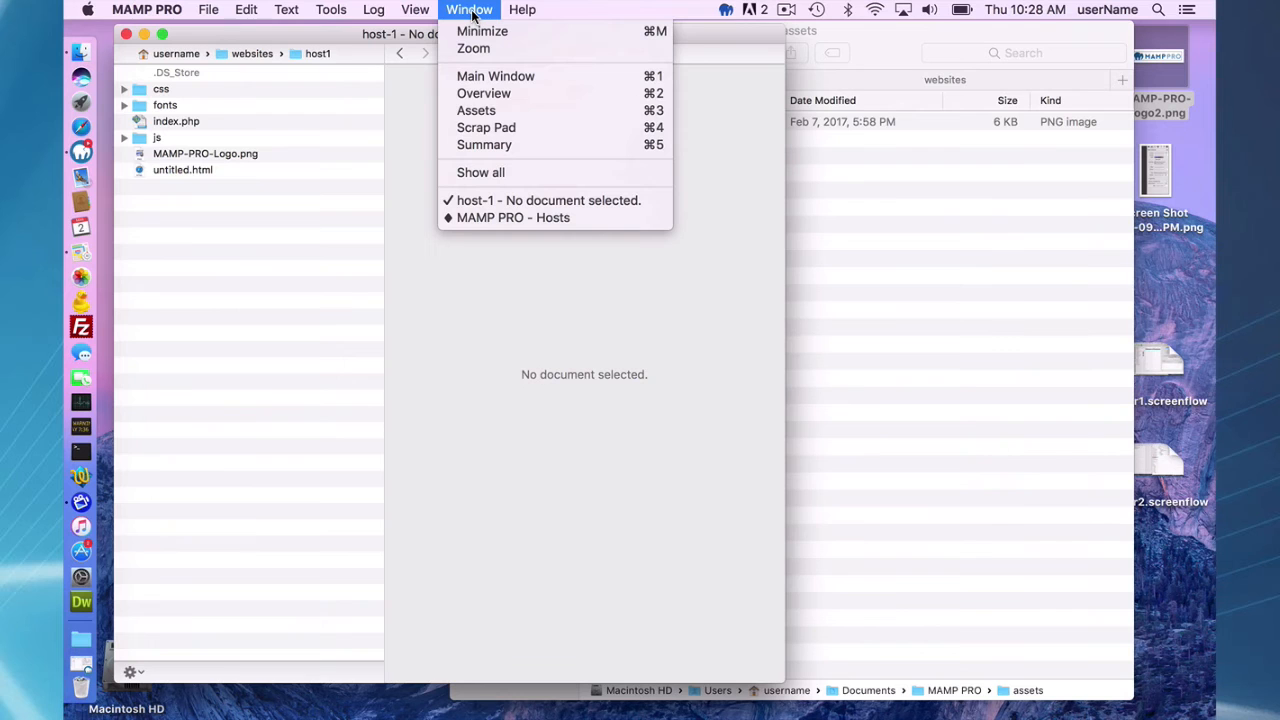
left_click(476, 110)
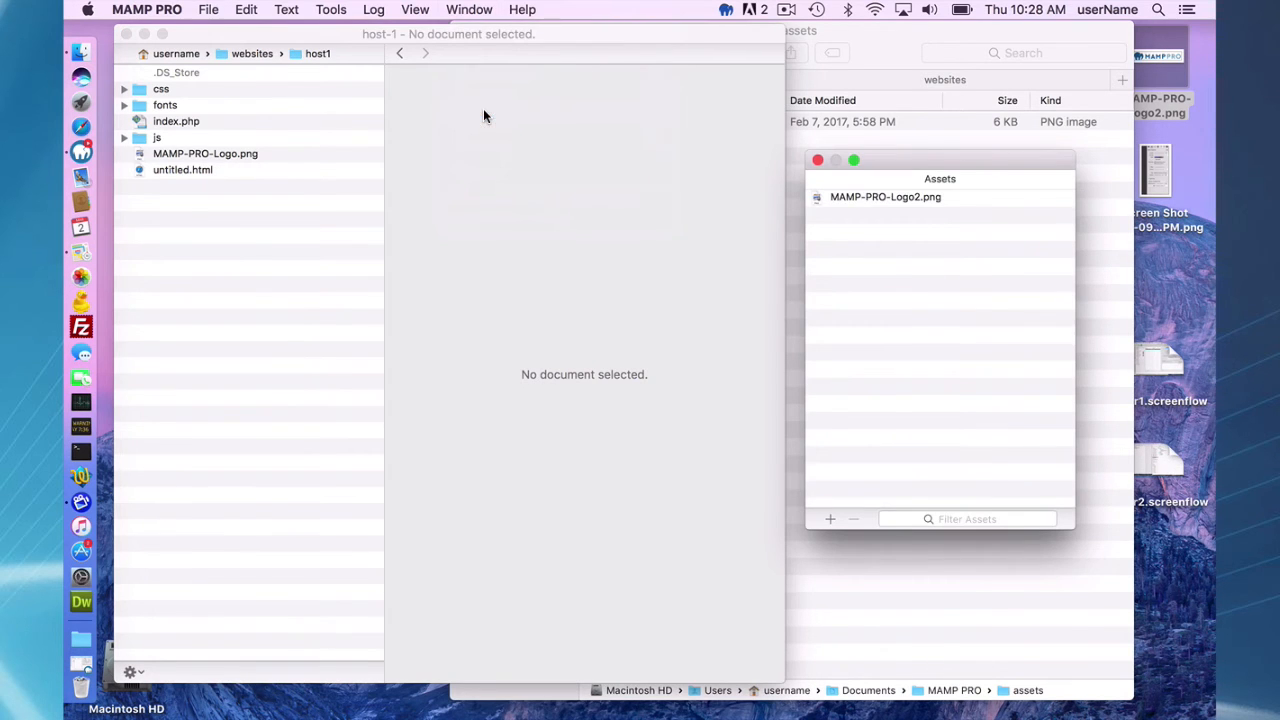
left_click(885, 197)
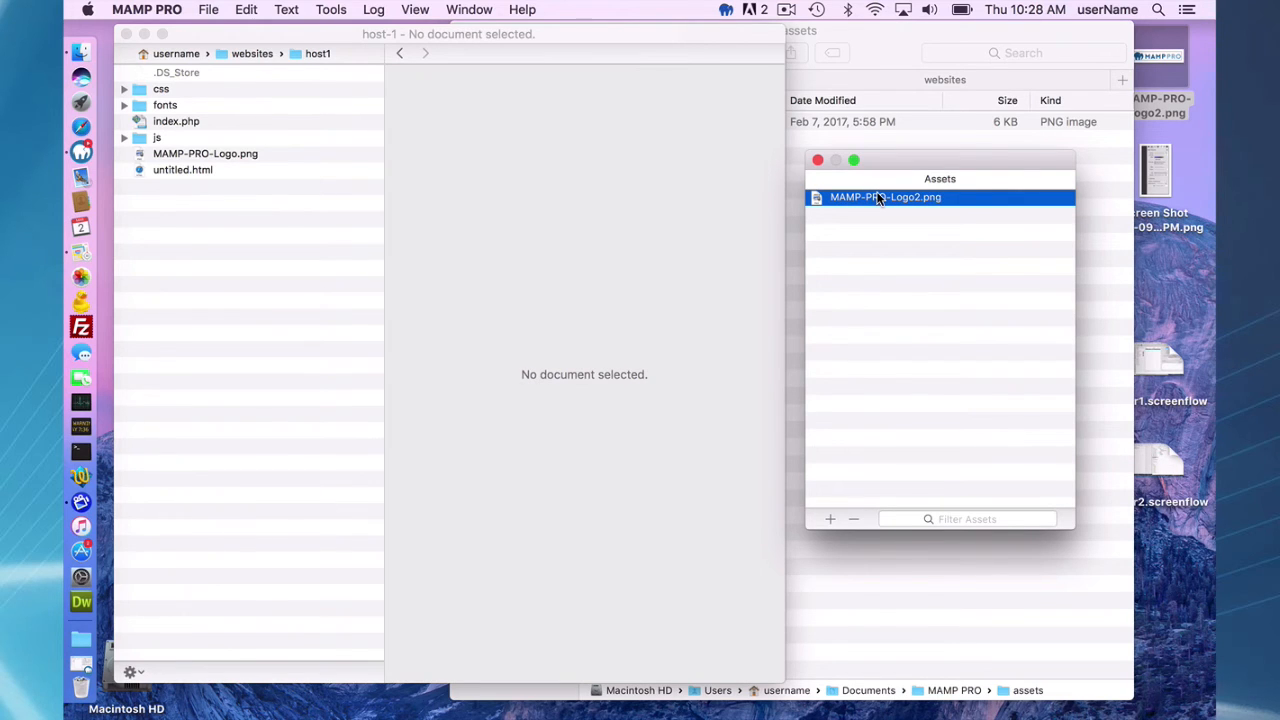
mouse_move(872, 198)
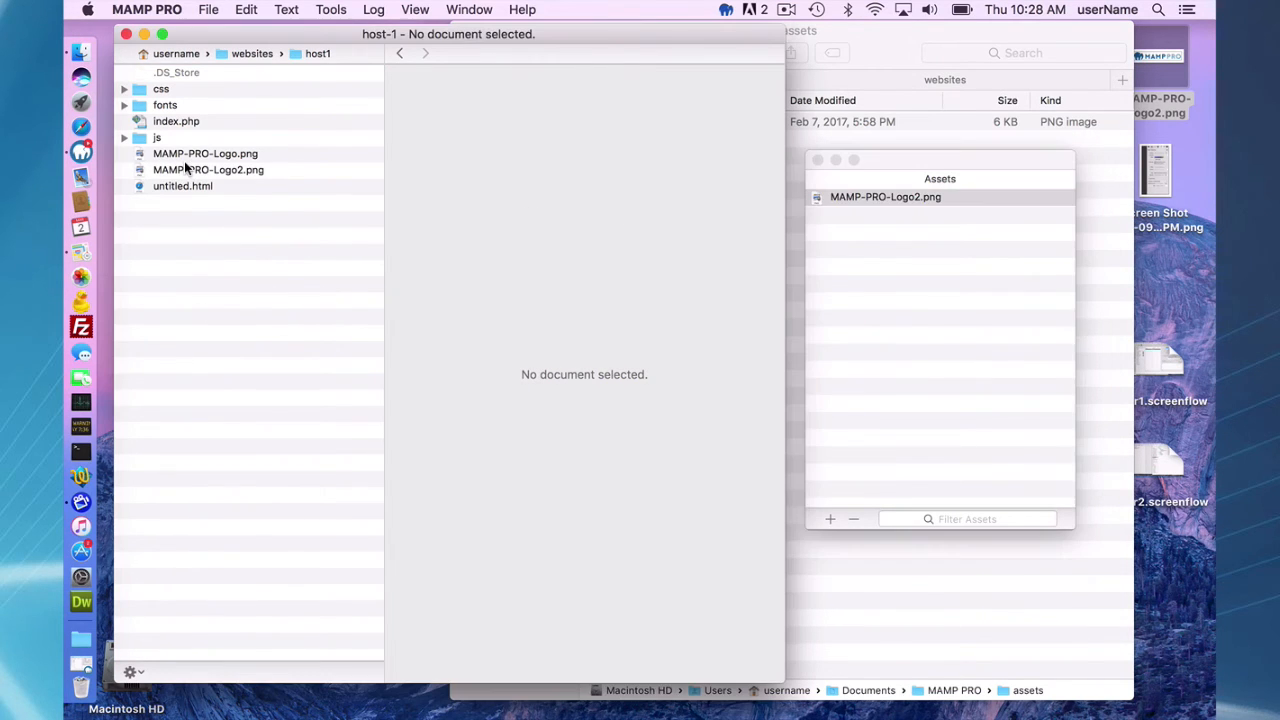
left_click(208, 169)
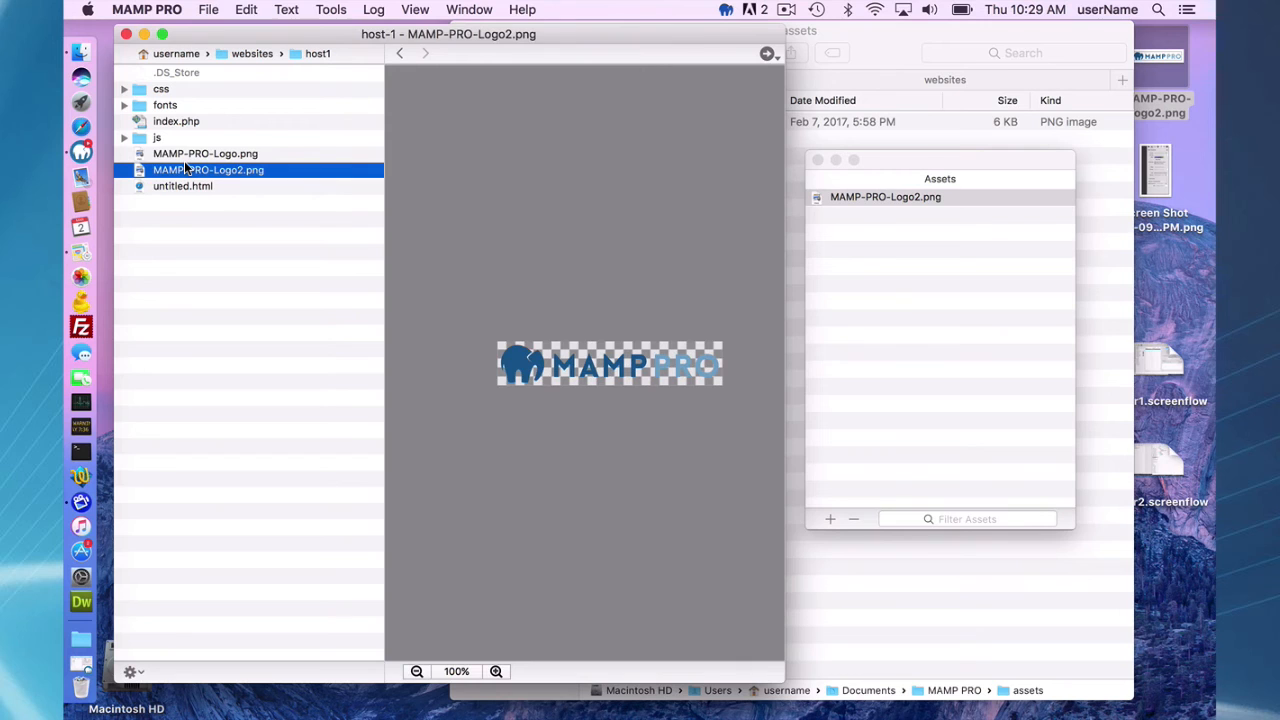
mouse_move(353, 148)
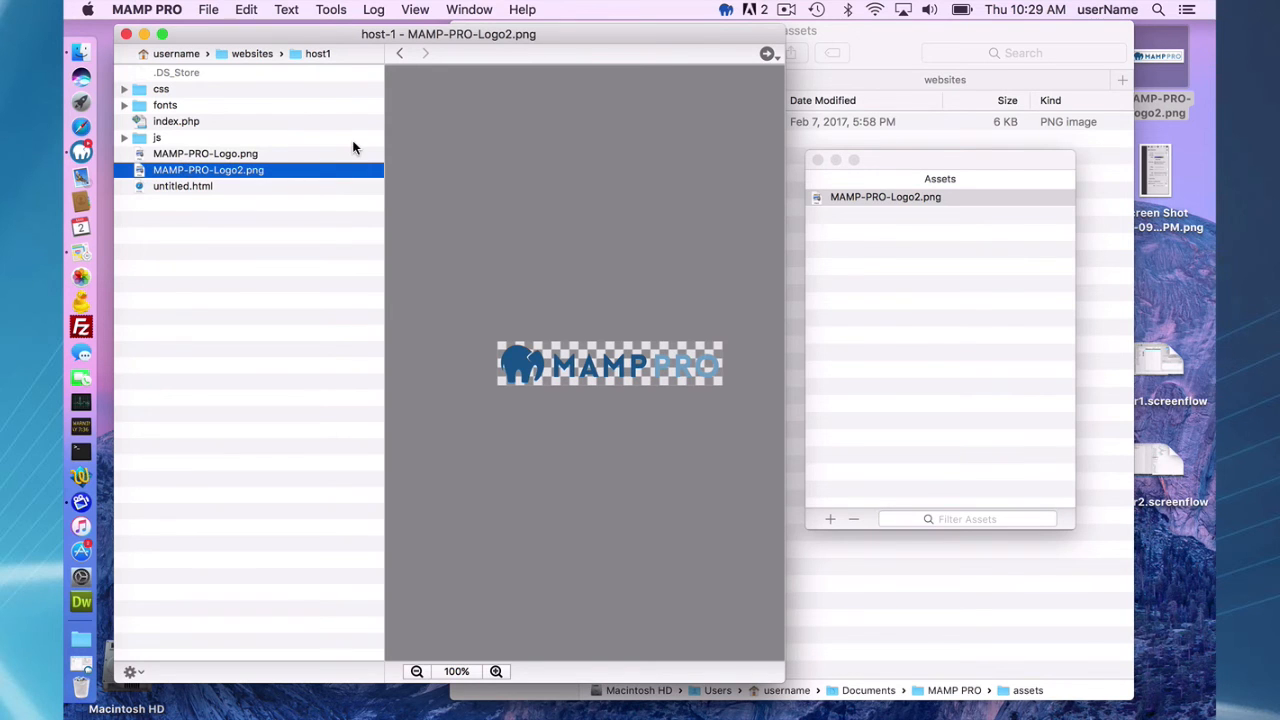
mouse_move(921, 156)
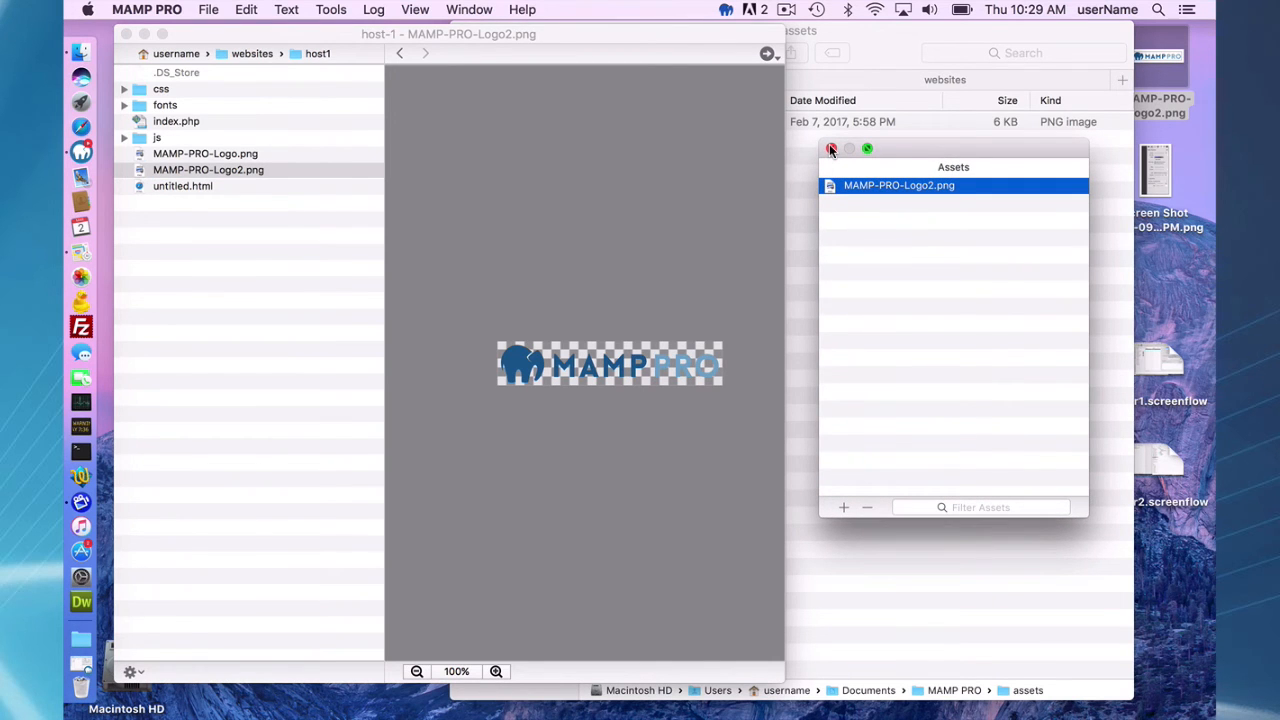
Step: Close the Assets panel
left_click(831, 149)
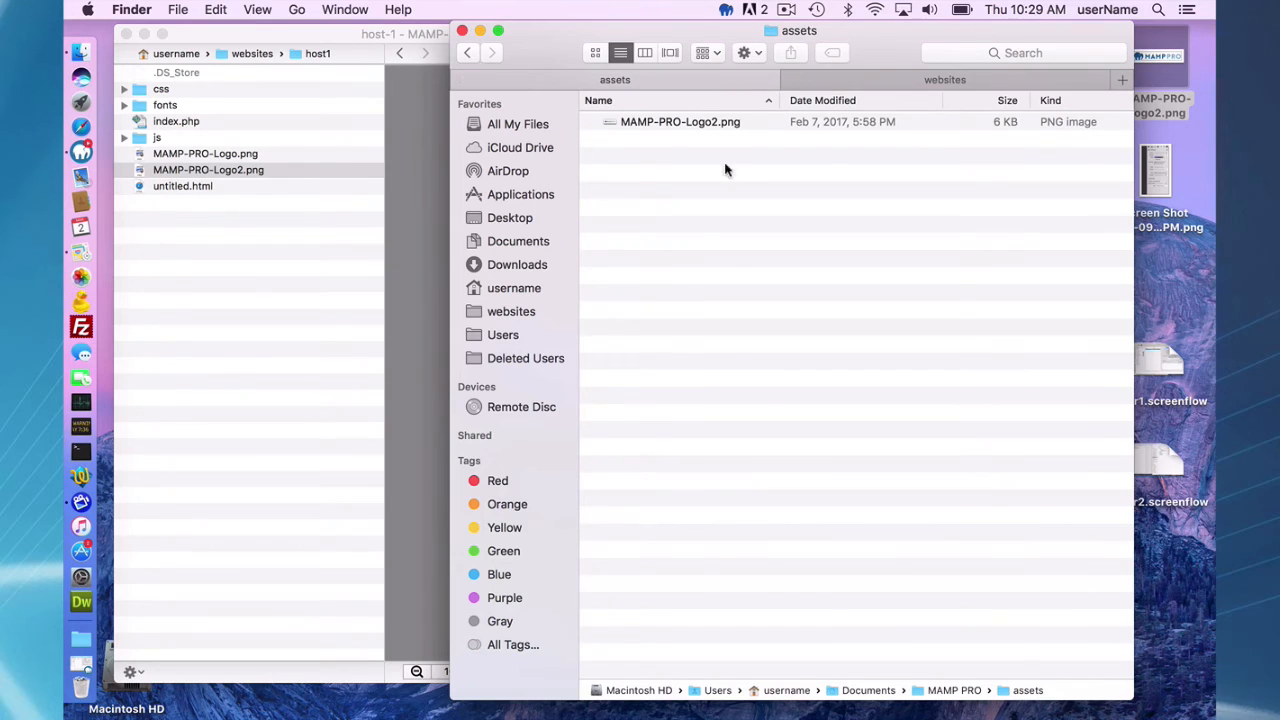
mouse_move(951, 679)
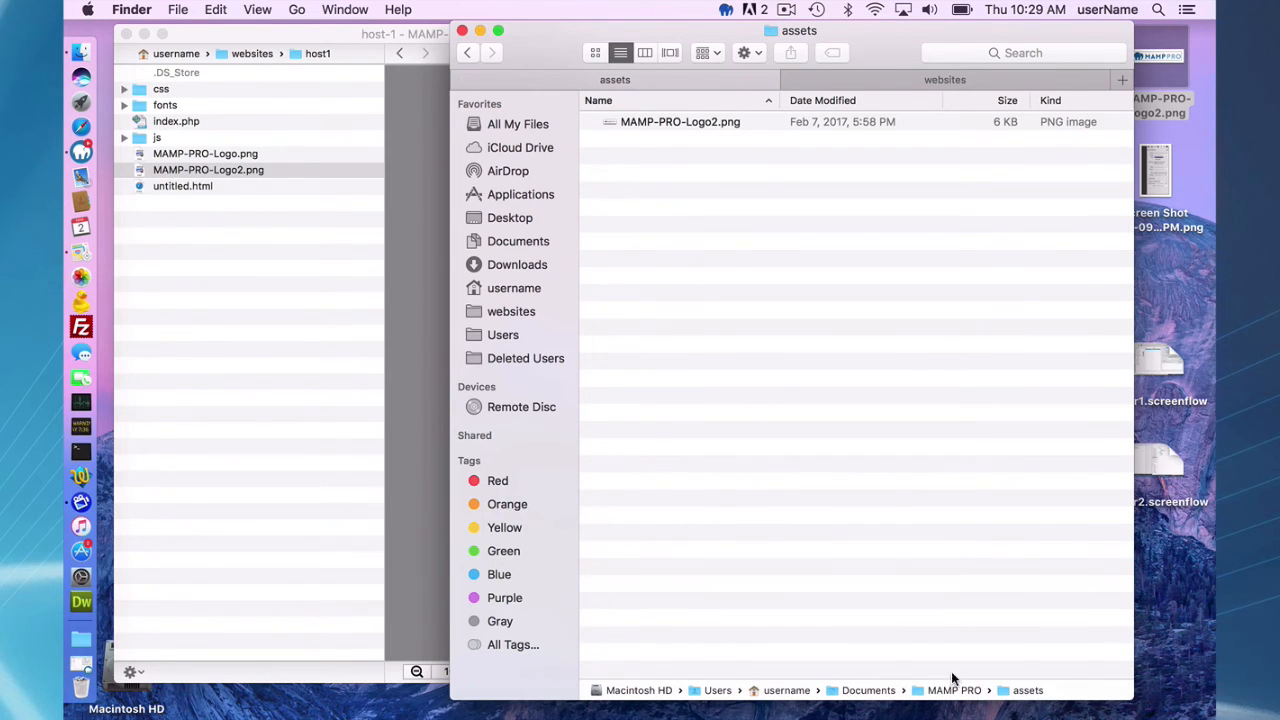
mouse_move(950, 688)
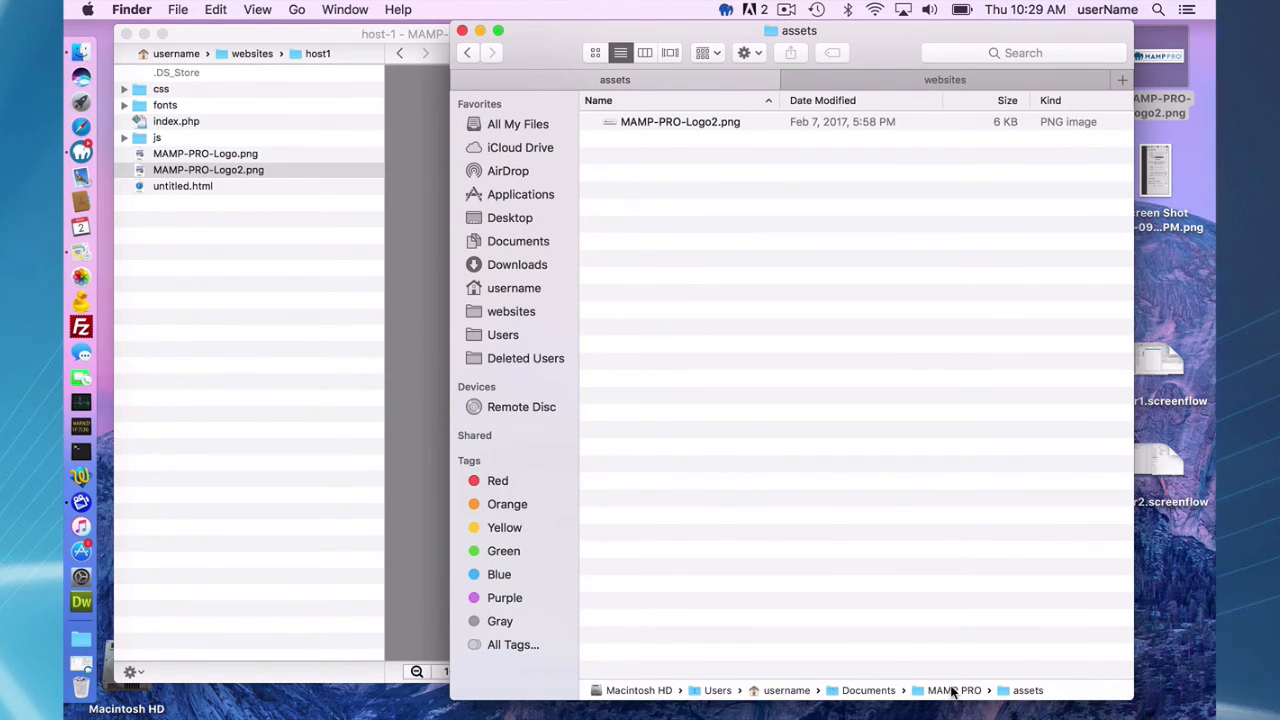
mouse_move(975, 690)
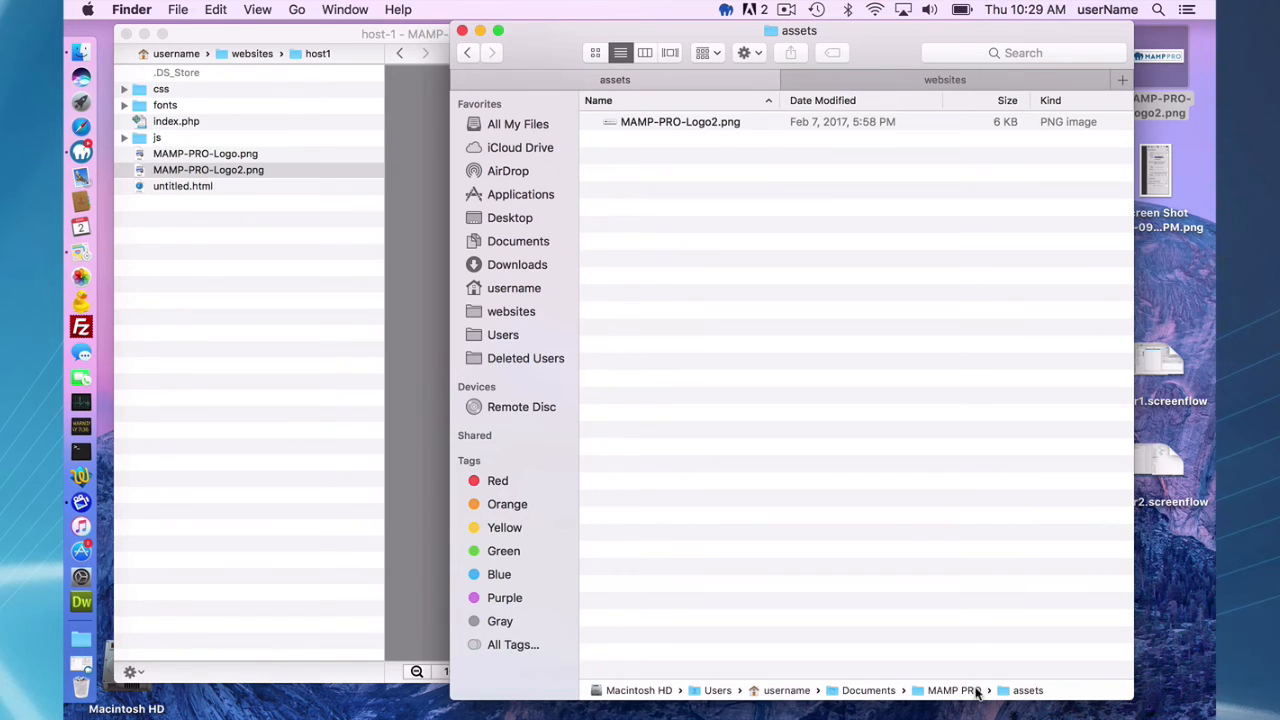
mouse_move(1155, 185)
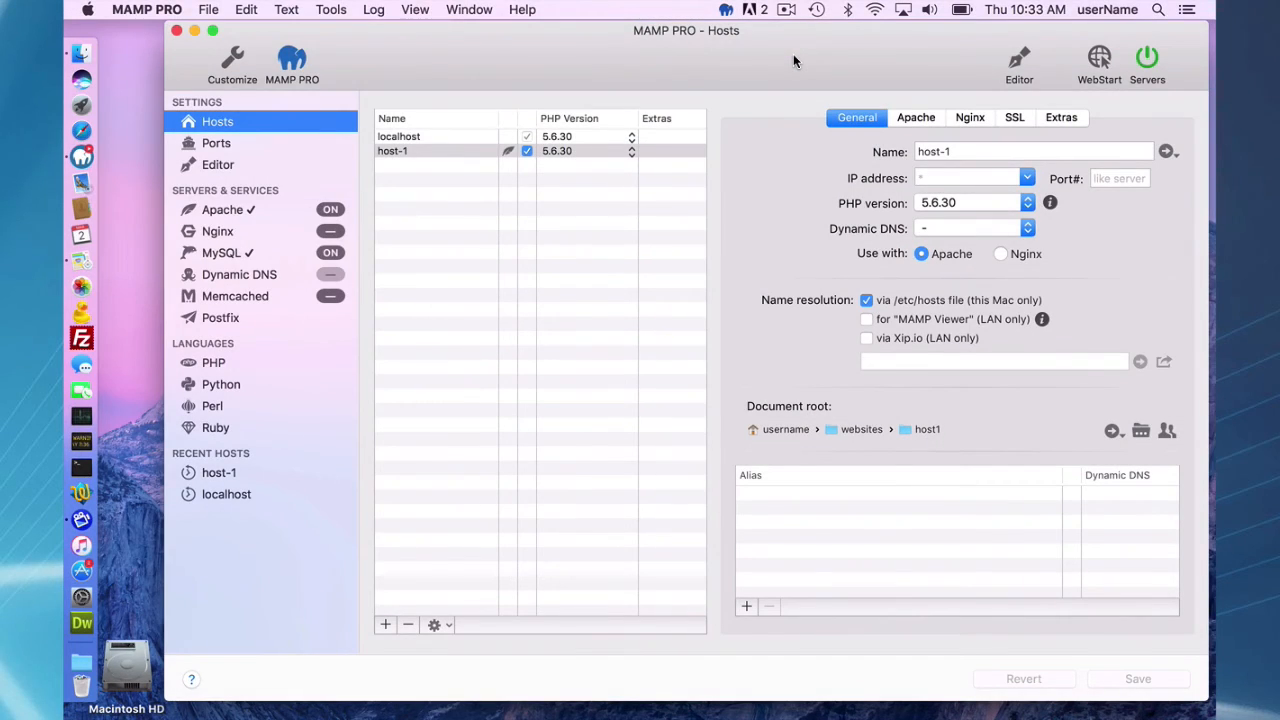
mouse_move(785, 22)
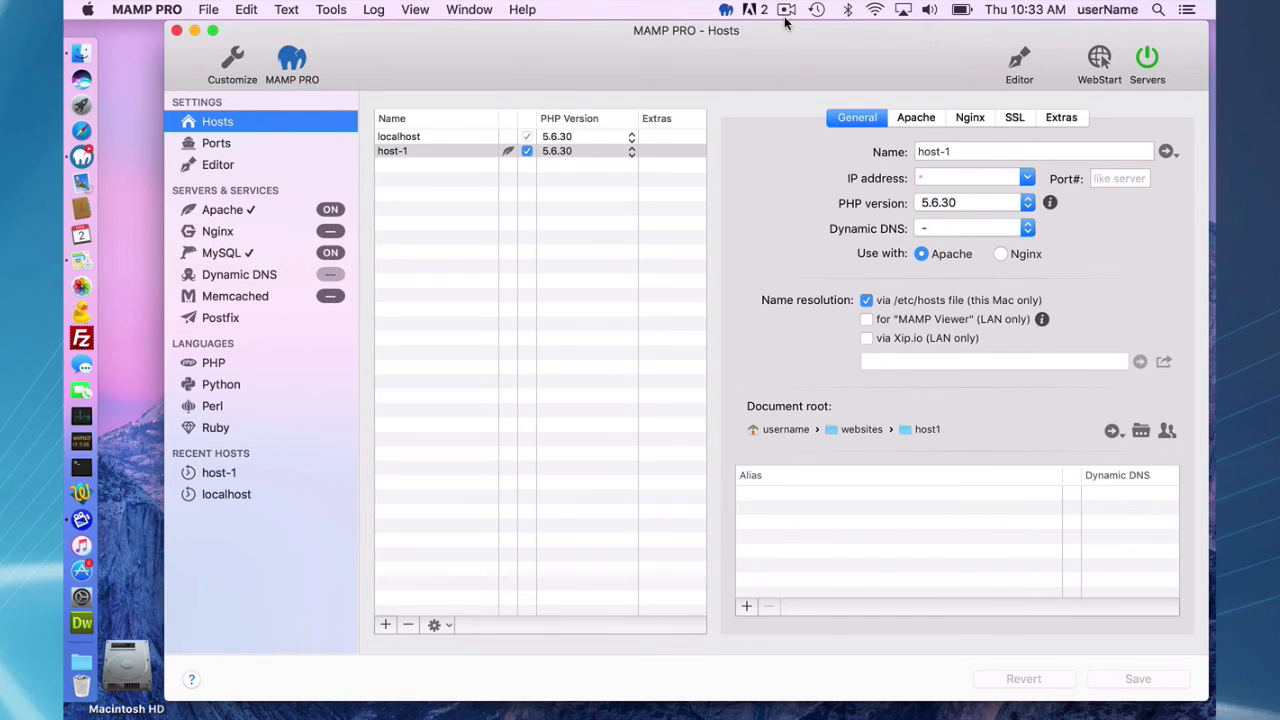
mouse_move(228, 178)
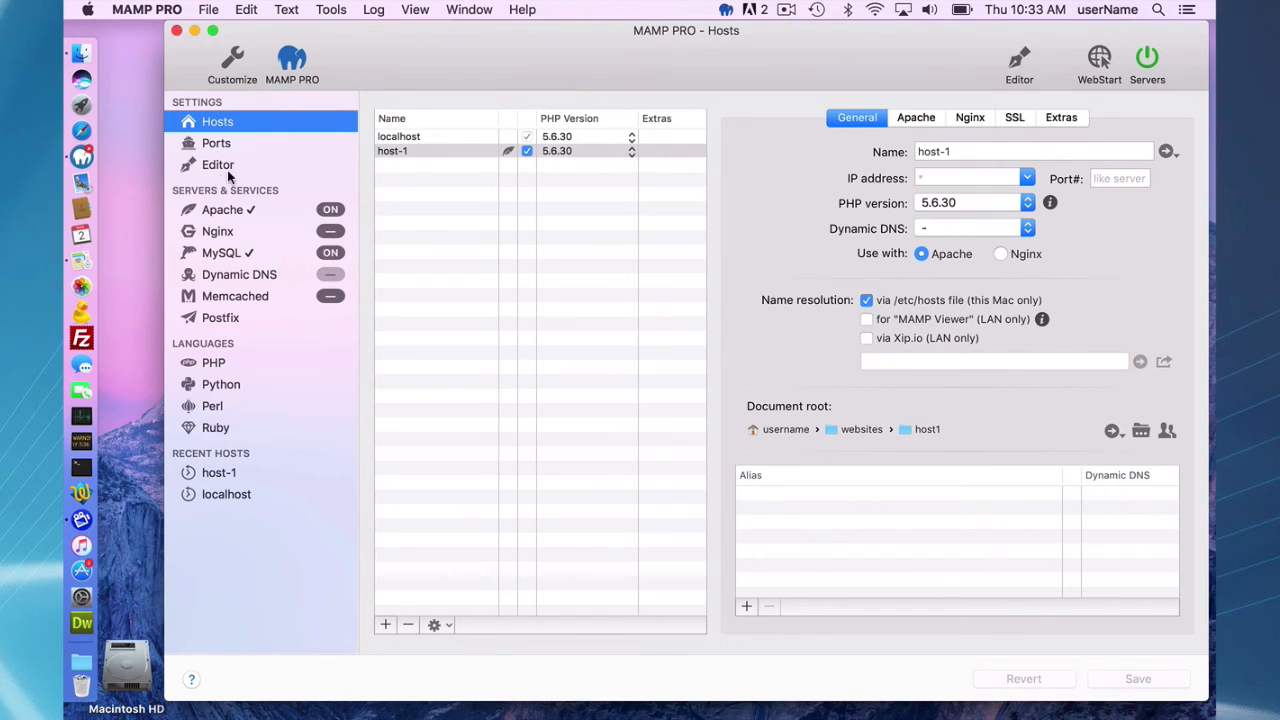
Step: Show the Editor page under Settings in the MAMP PRO sidebar
left_click(217, 164)
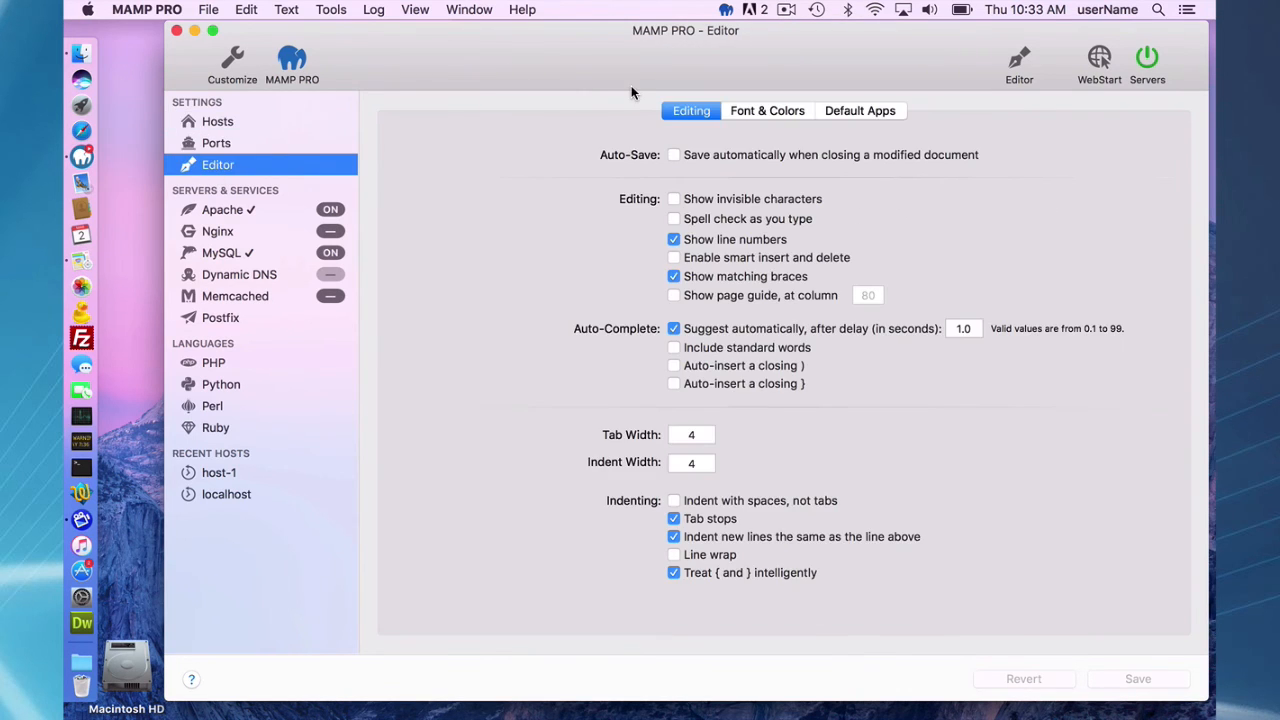
mouse_move(672, 220)
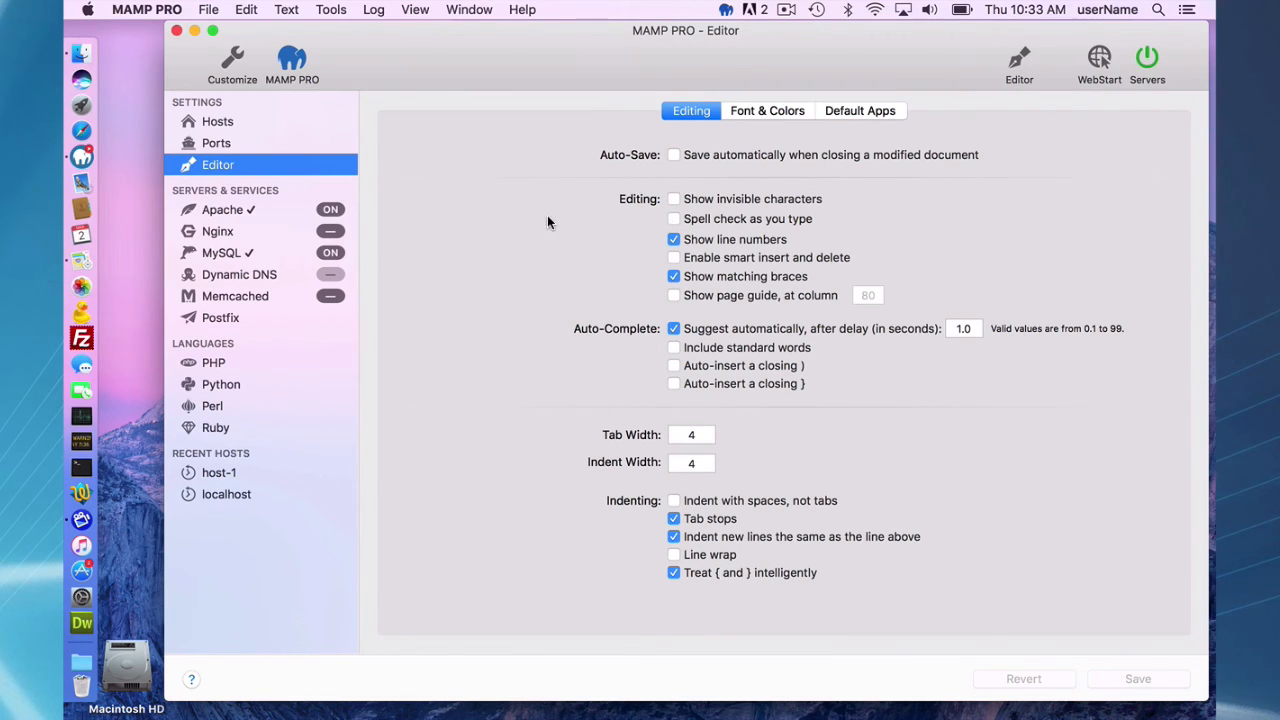
Step: Load the Dark preset on the editor's Font & Colors settings
left_click(767, 110)
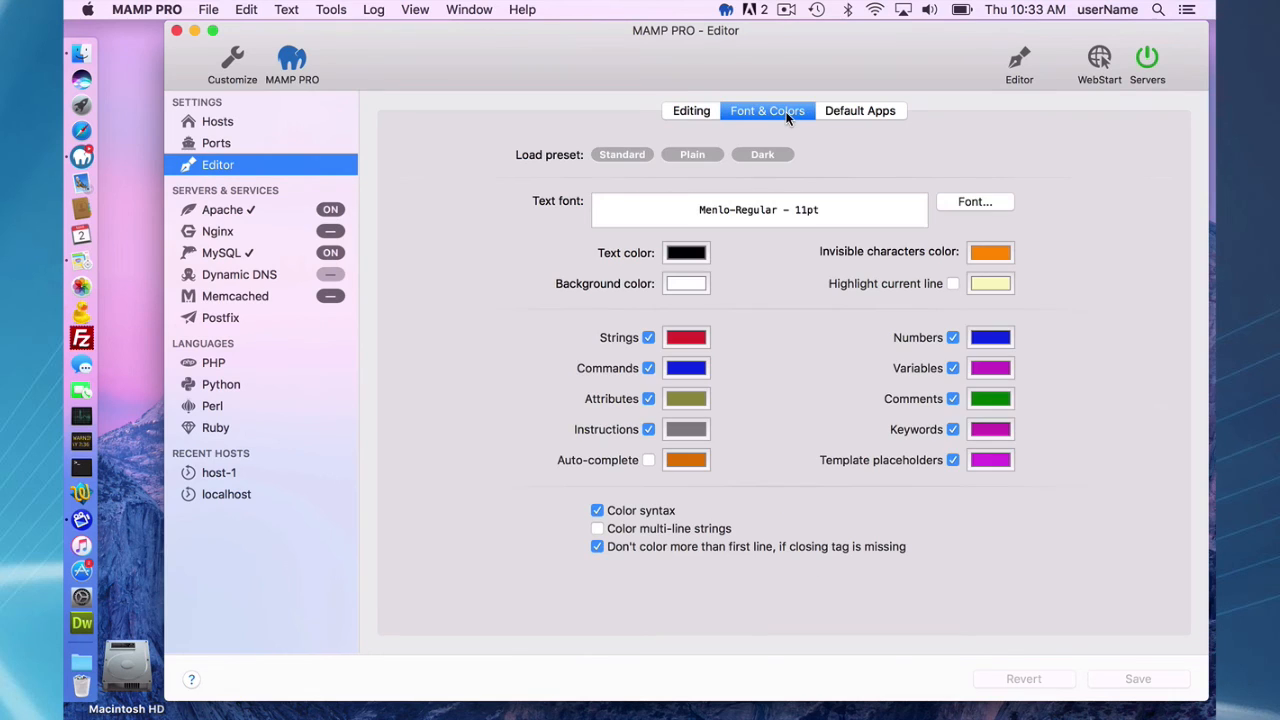
mouse_move(690, 130)
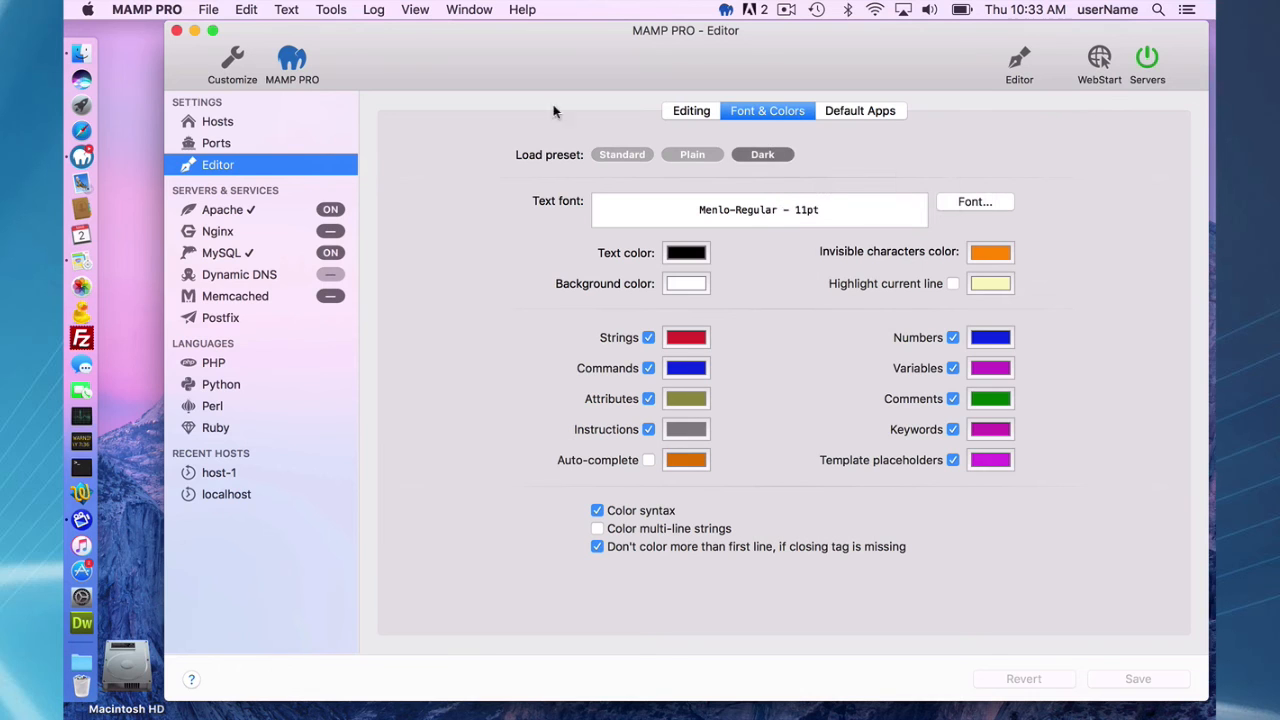
mouse_move(1014, 73)
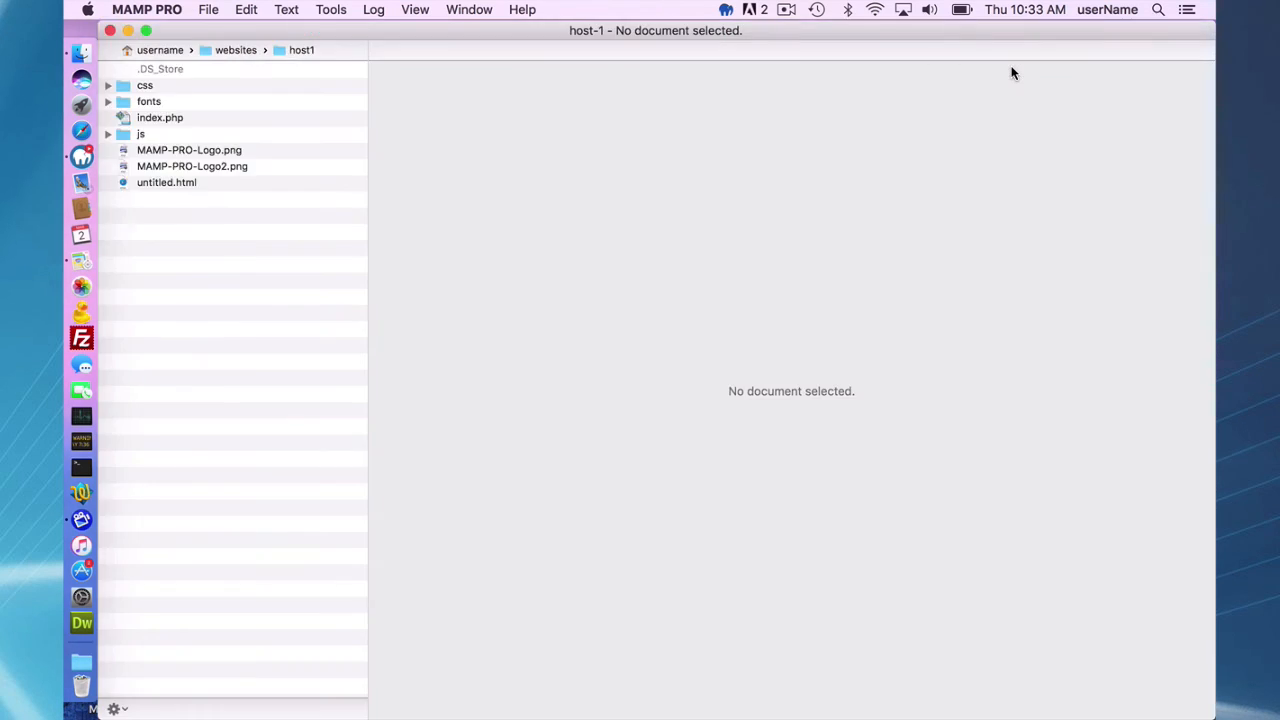
double_click(160, 117)
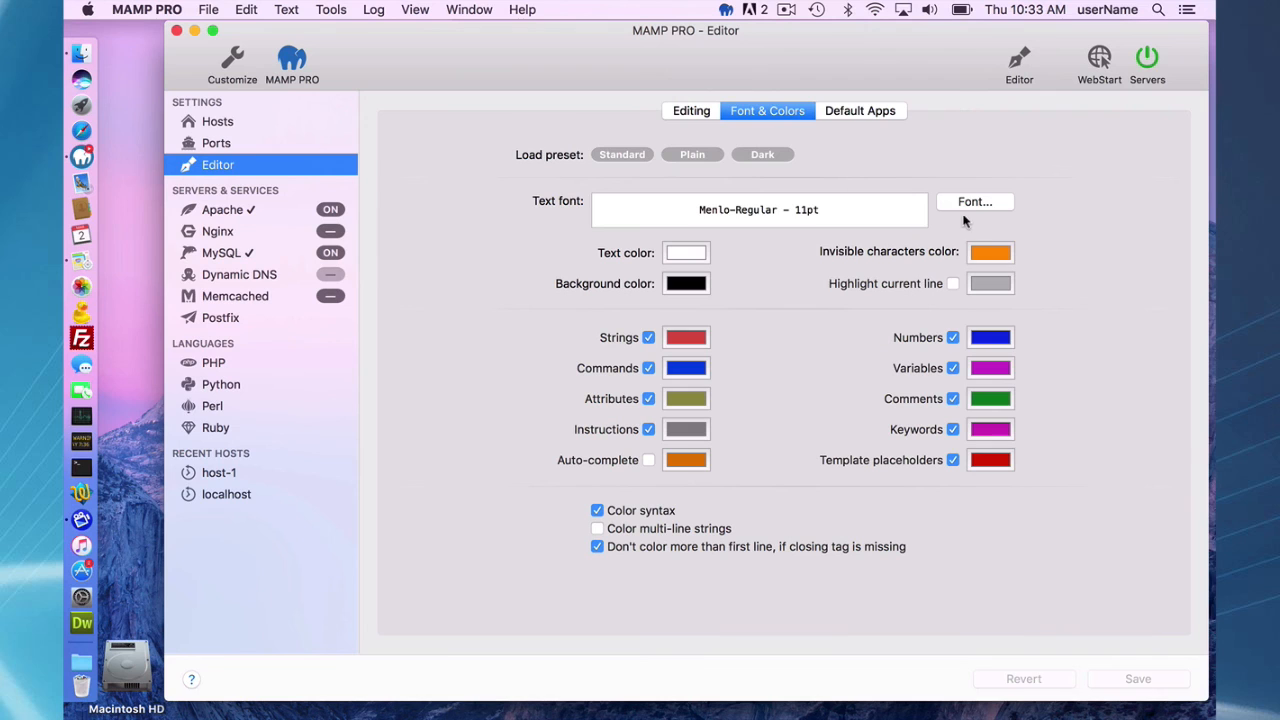
Step: Replace the Menlo-Regular editor font with Helvetica Neue using the Fonts panel
left_click(974, 201)
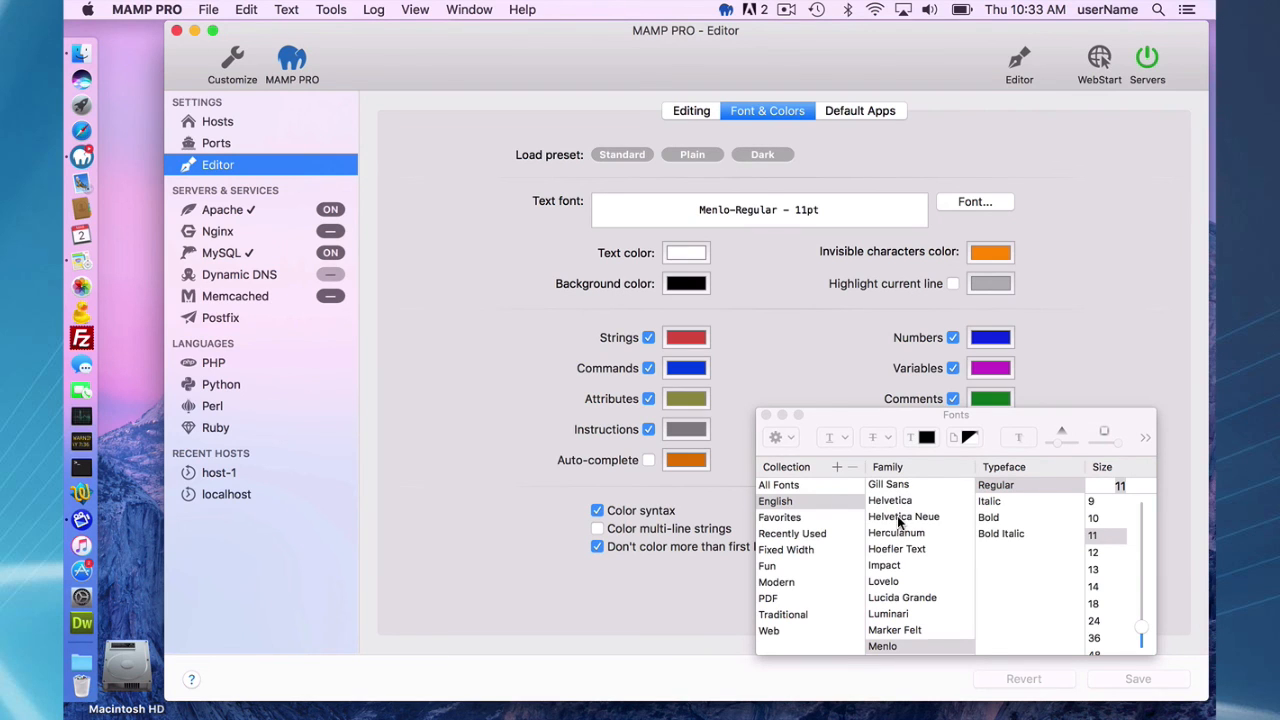
left_click(903, 516)
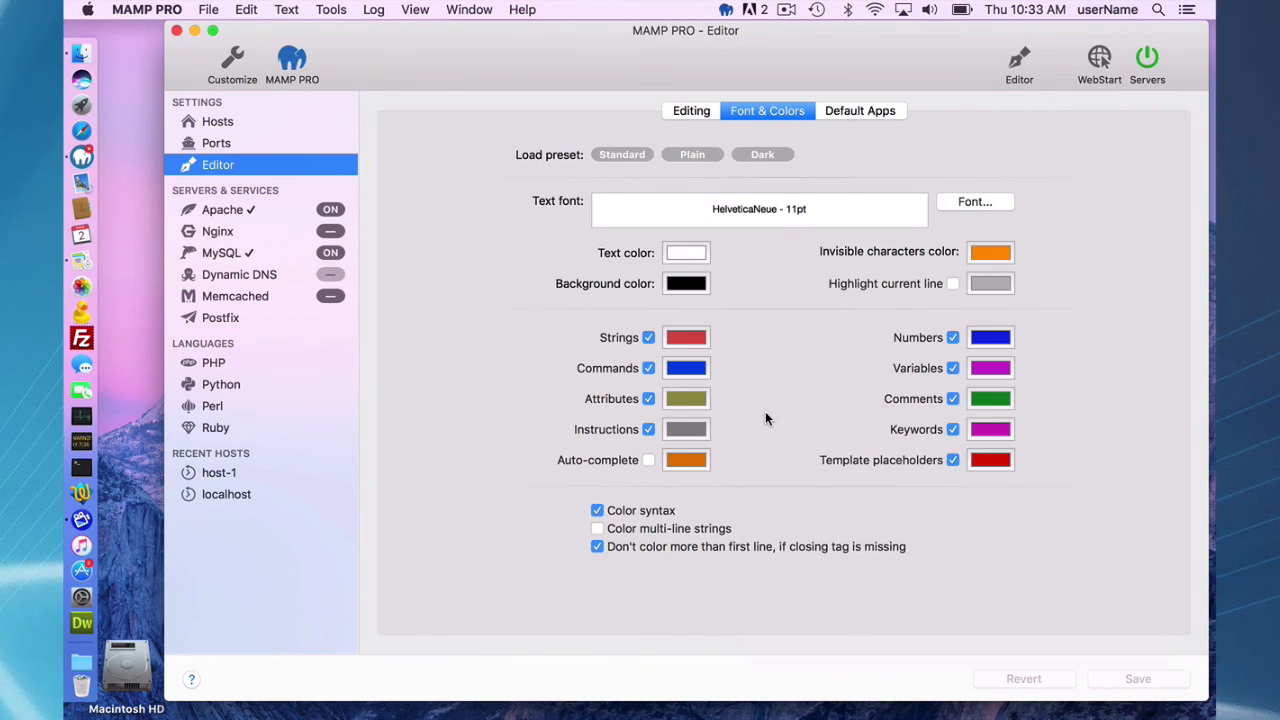
mouse_move(810, 190)
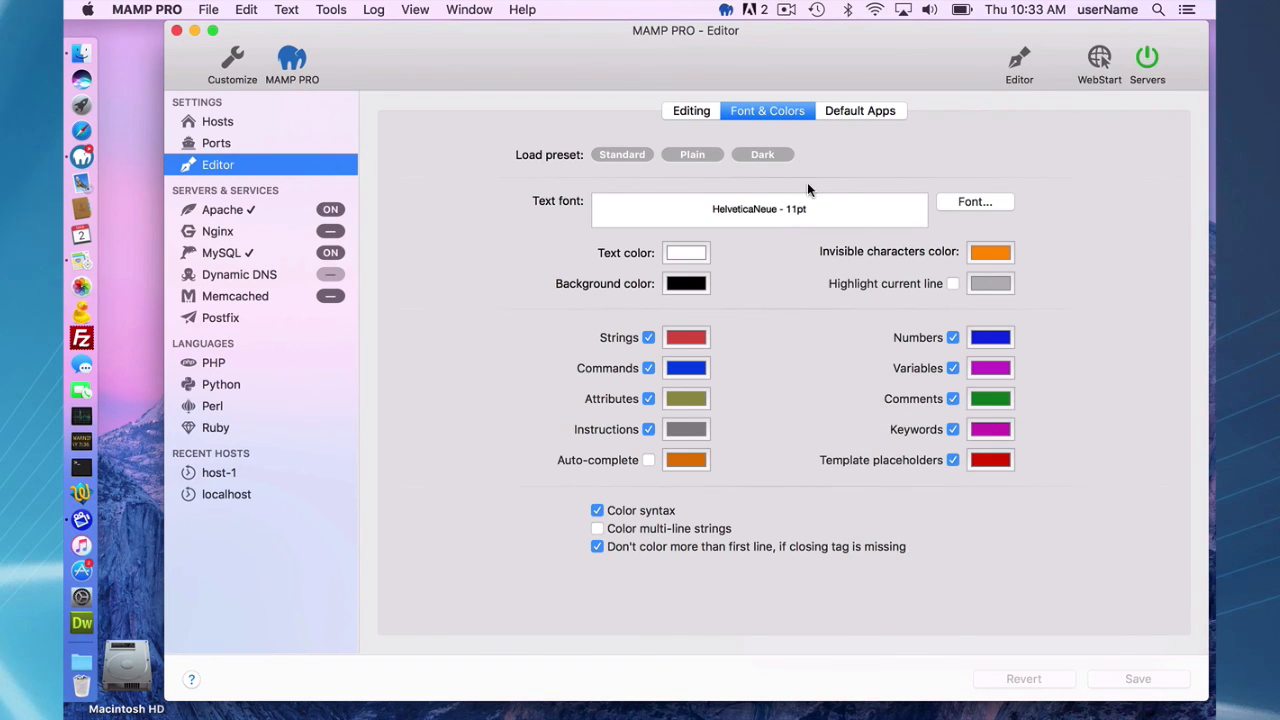
mouse_move(757, 150)
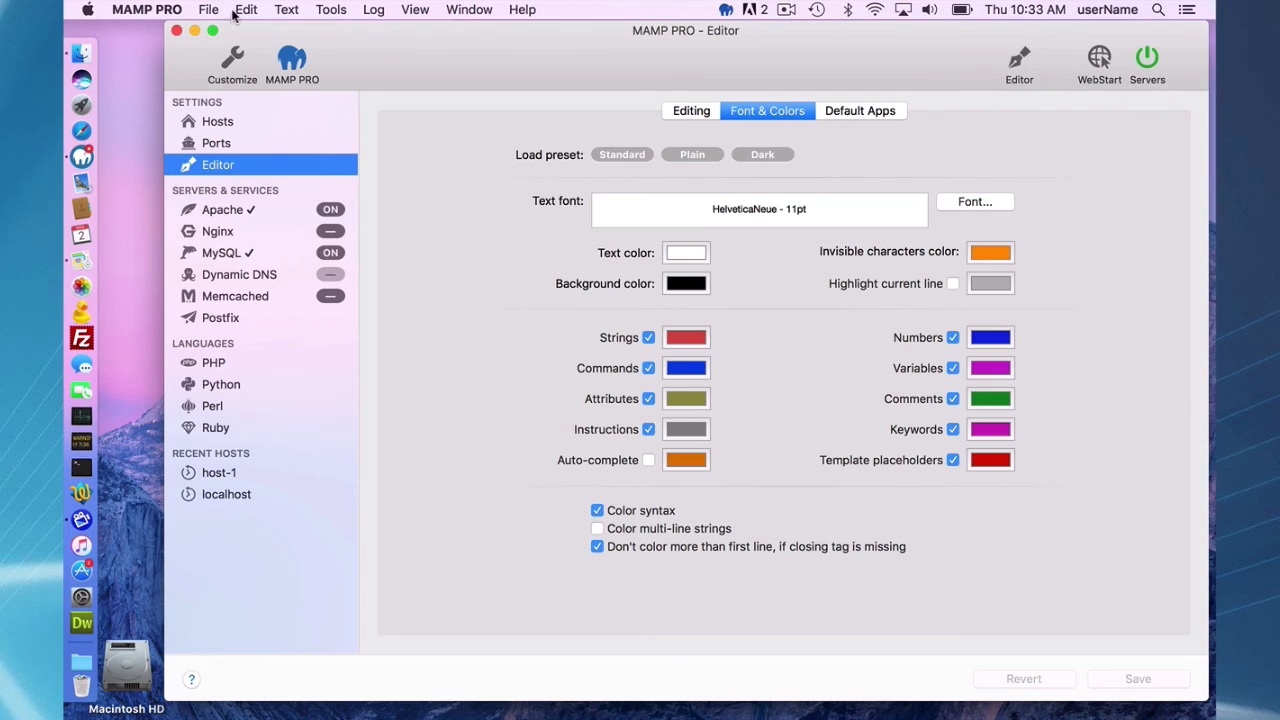
Step: Open File > Edit Template > Apache > httpd.conf and scroll to the LoadModule lines
left_click(208, 9)
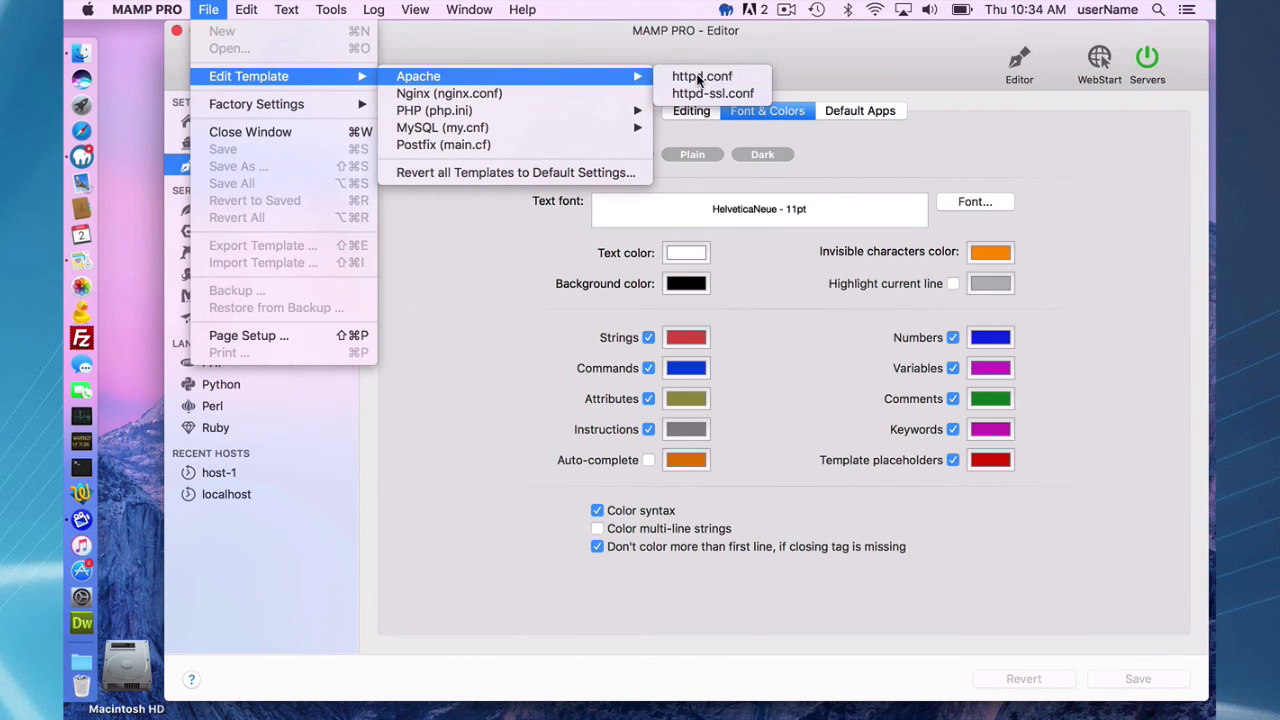
left_click(702, 76)
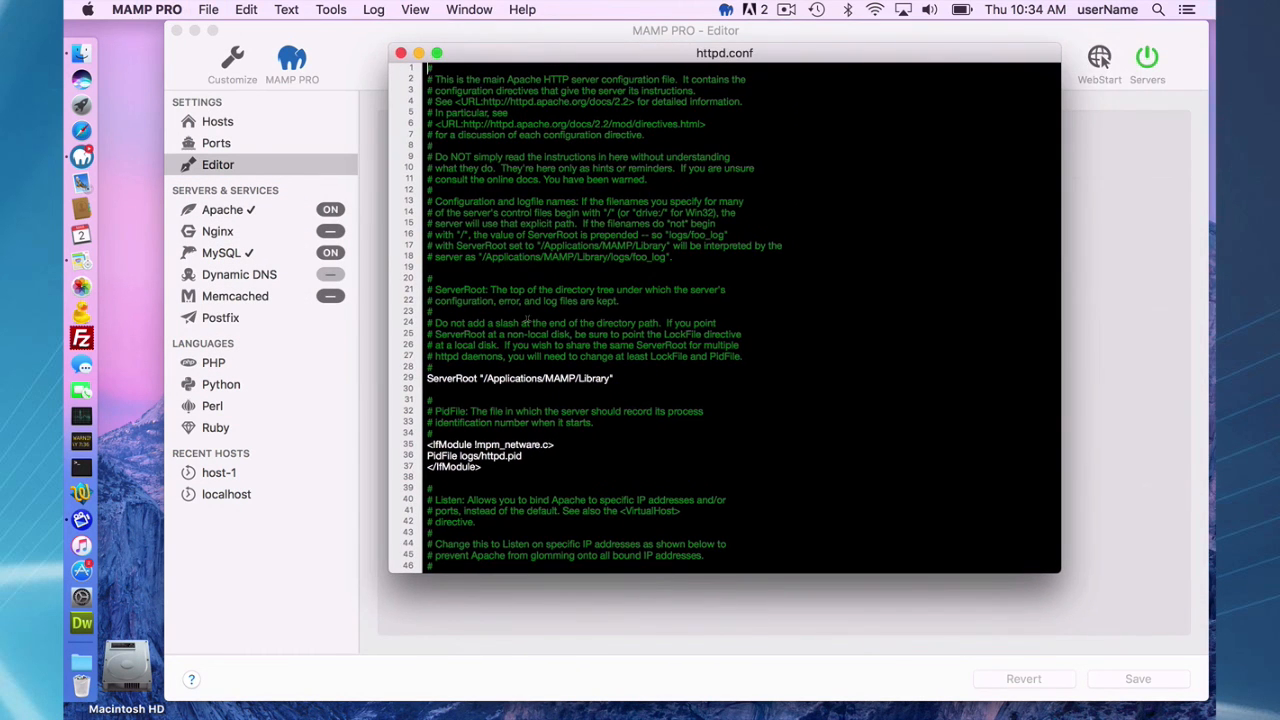
scroll("down", 3)
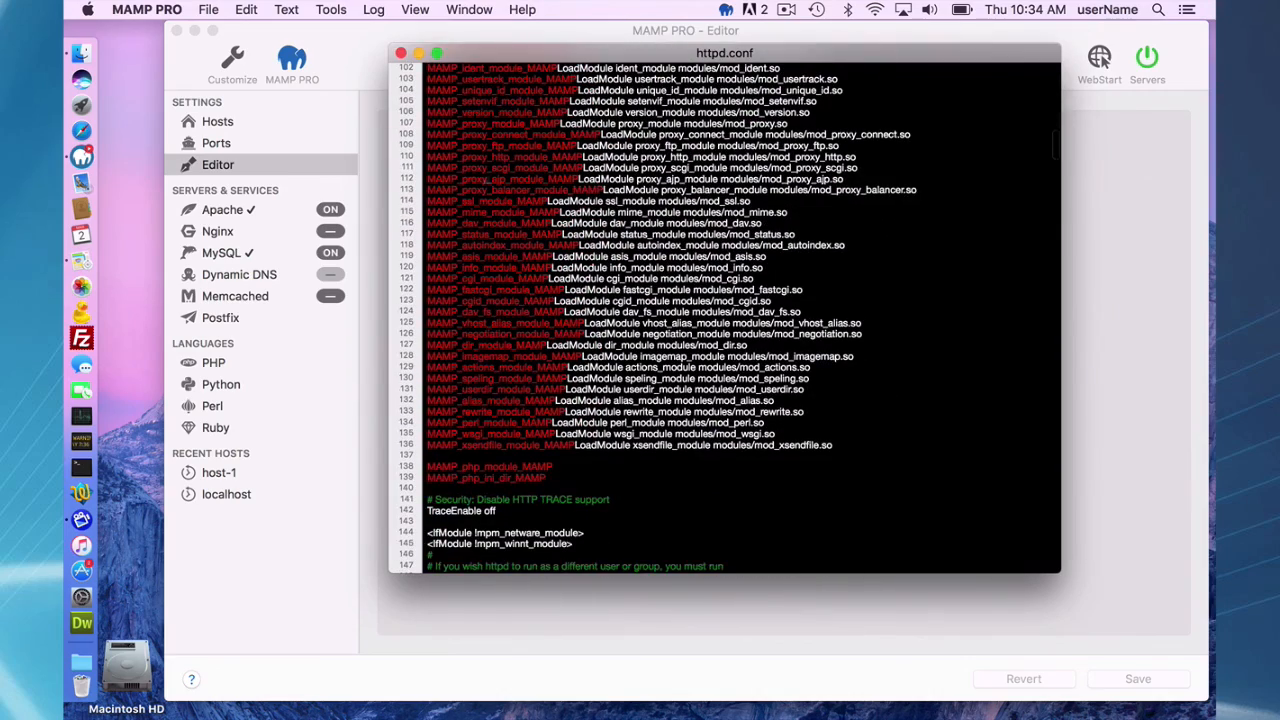